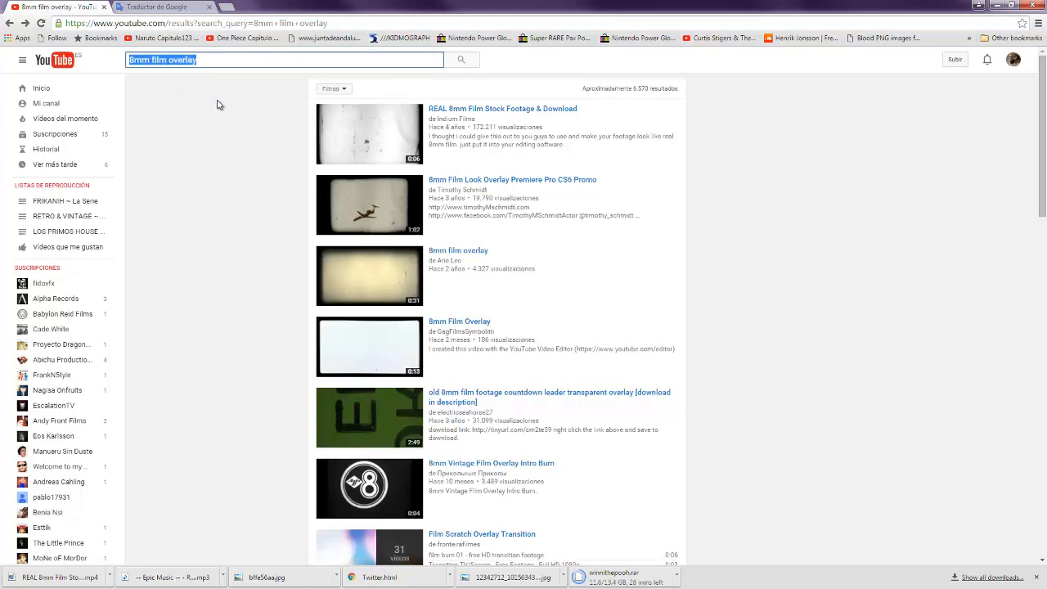
- Set Retrograde's composition settings to 1440×1080 at 4:3 and select the 001.MTS layer
scroll("down", 3)
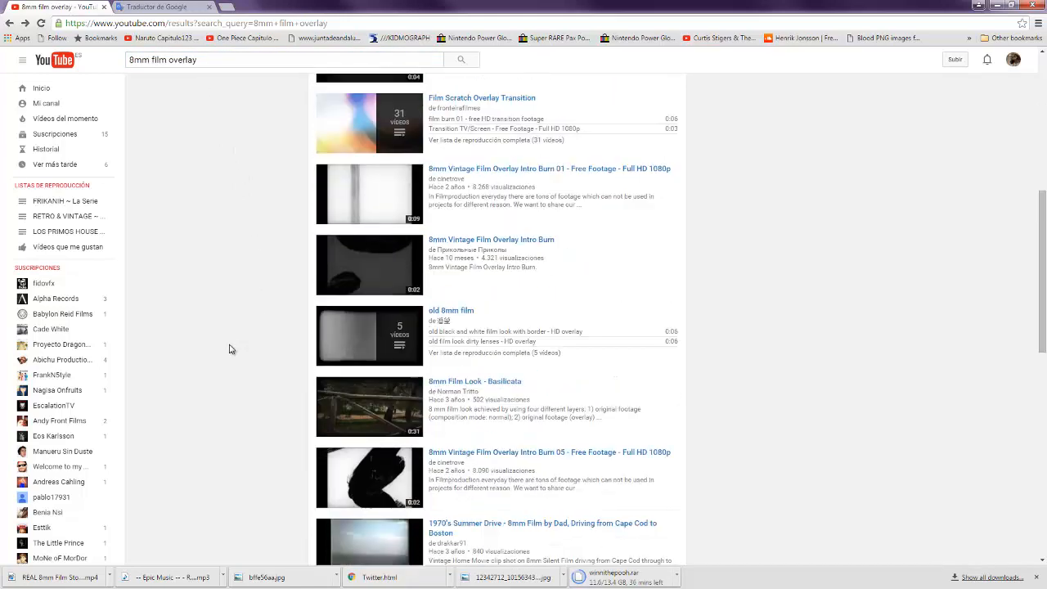
scroll("down", 3)
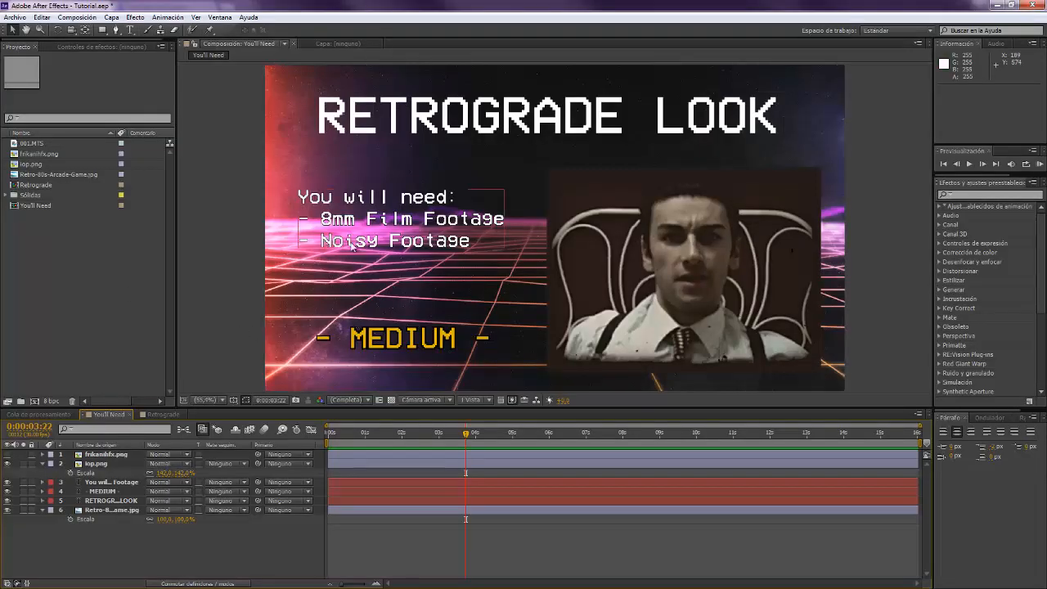
mouse_move(479, 243)
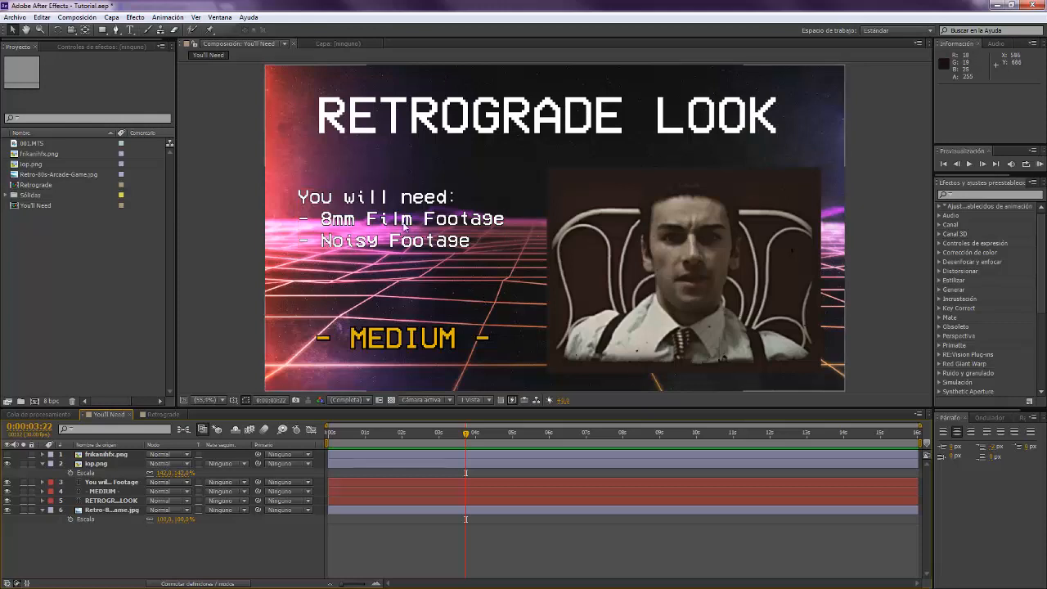
mouse_move(436, 300)
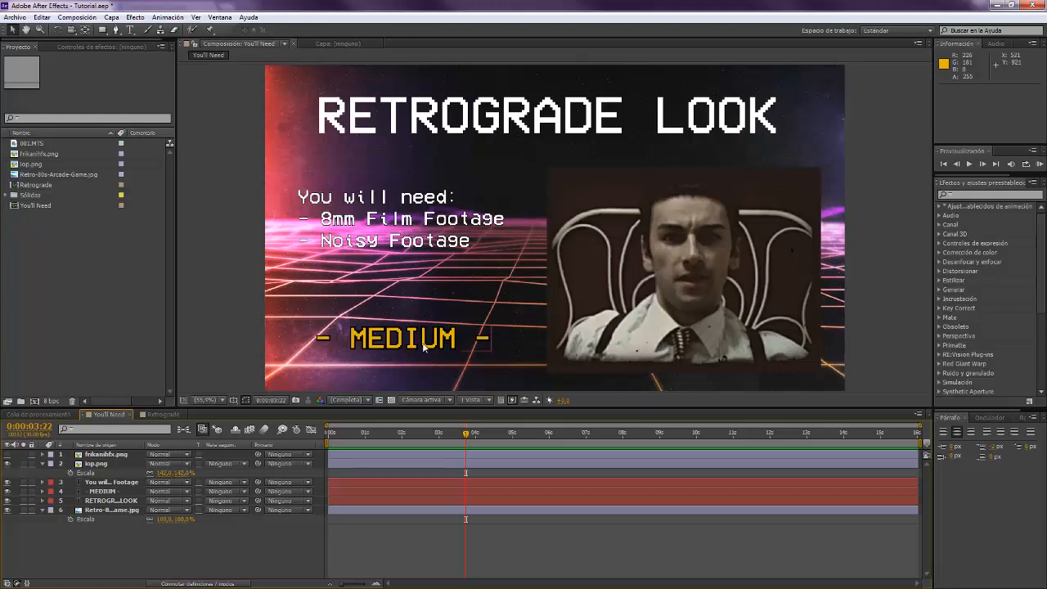
mouse_move(414, 375)
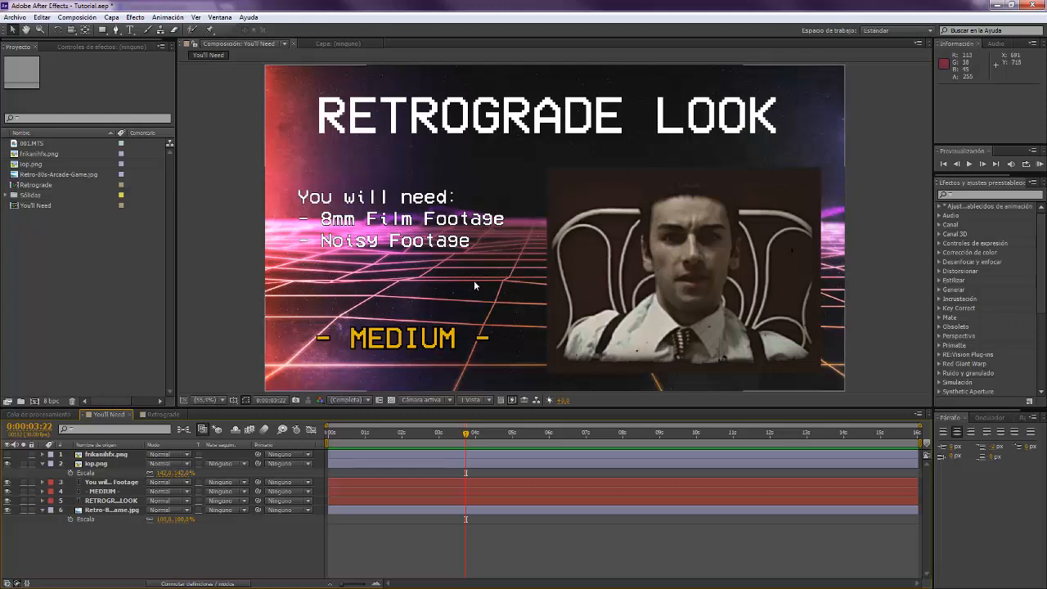
mouse_move(470, 288)
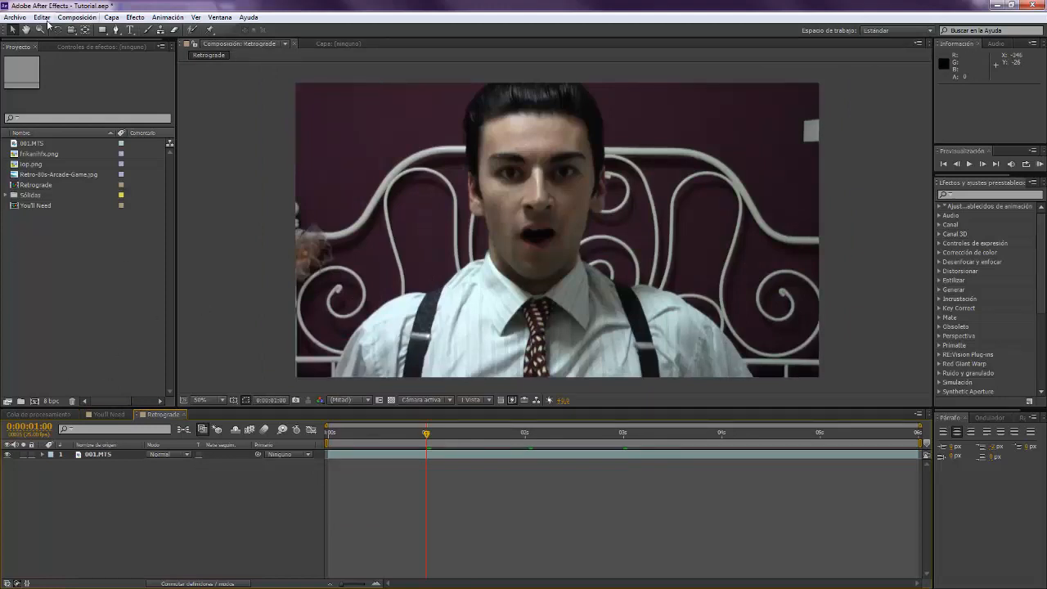
left_click(76, 17)
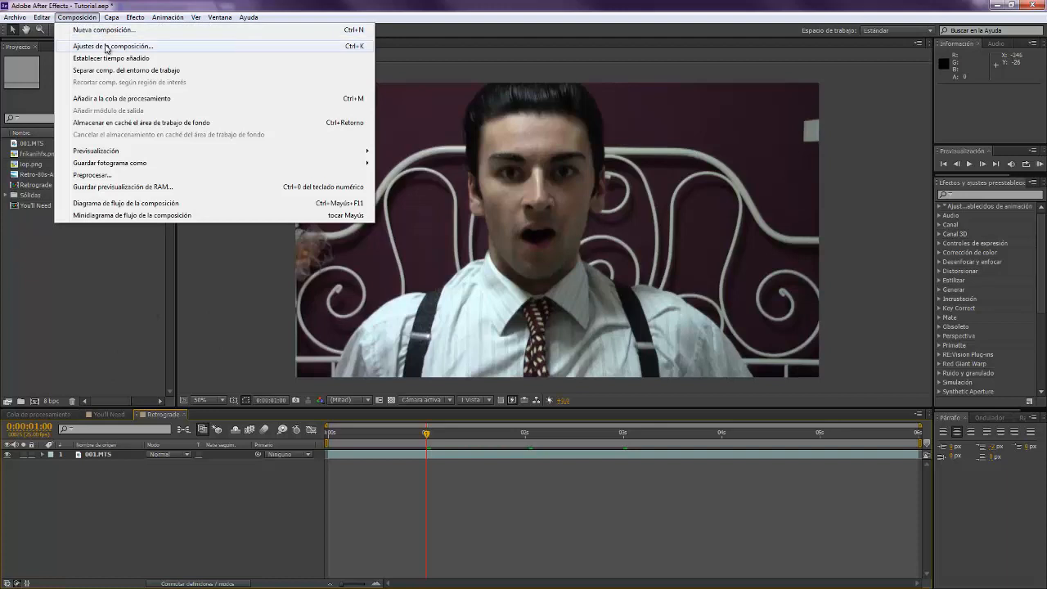
left_click(112, 46)
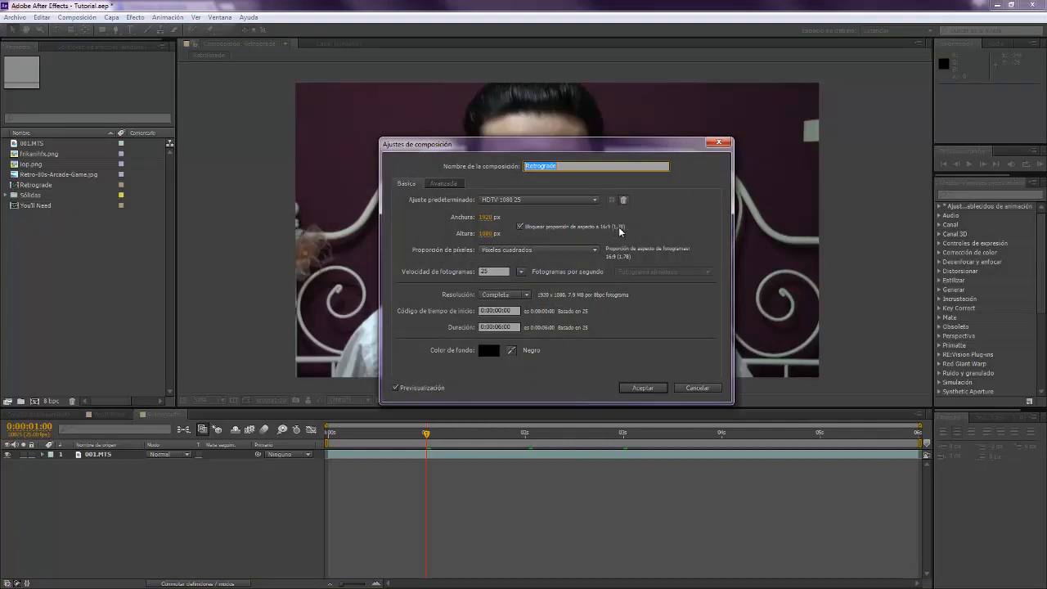
mouse_move(596, 267)
type("1440")
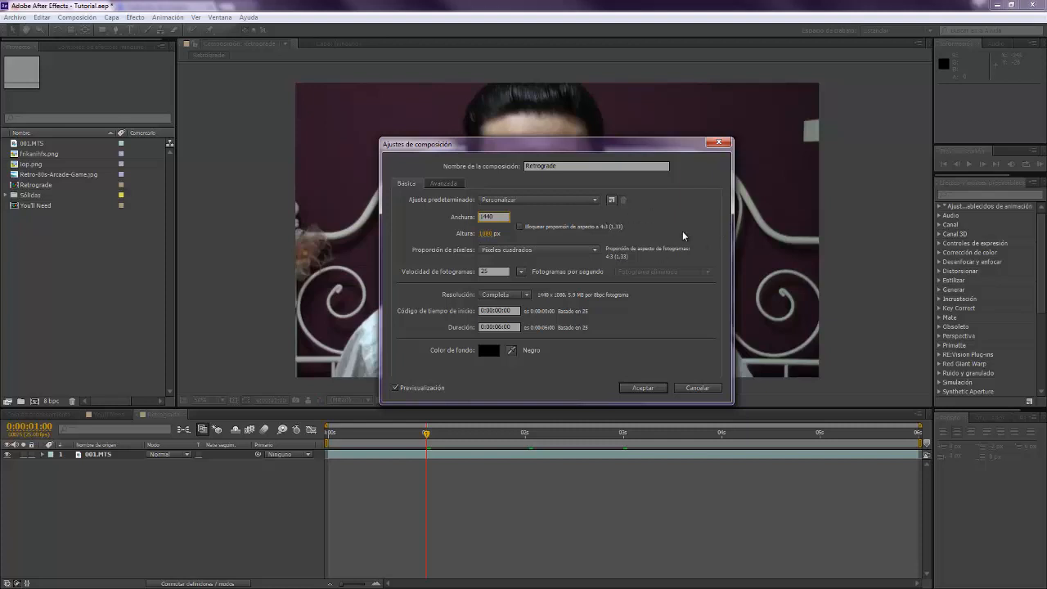
mouse_move(538, 220)
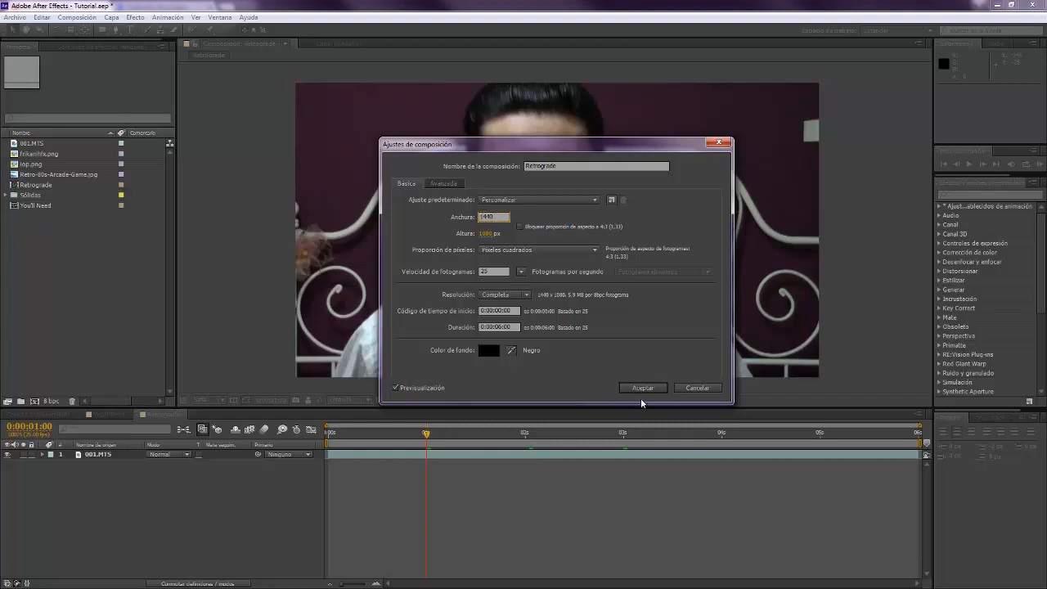
left_click(643, 388)
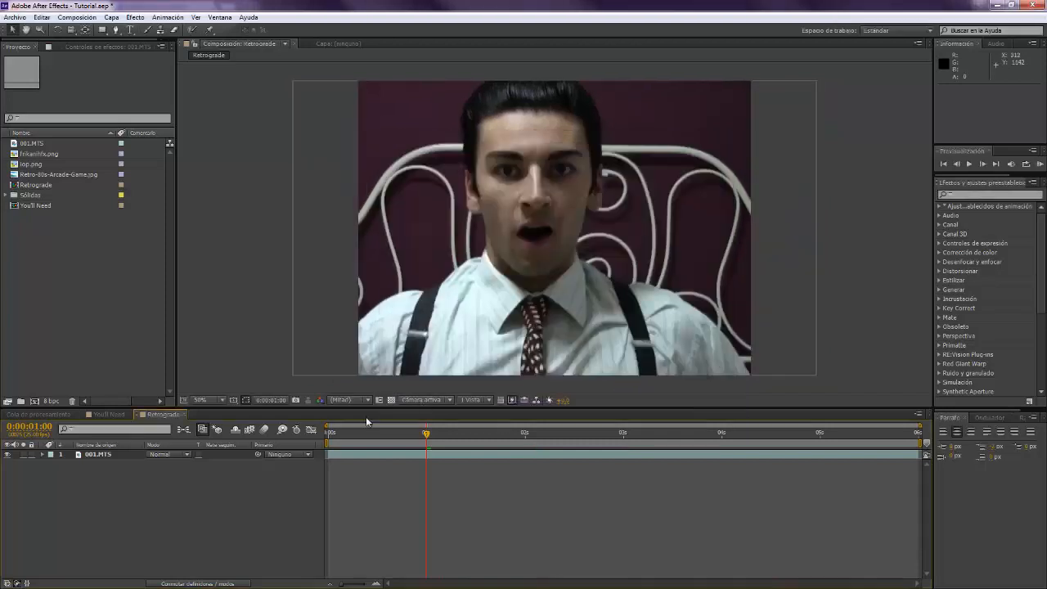
left_click(98, 454)
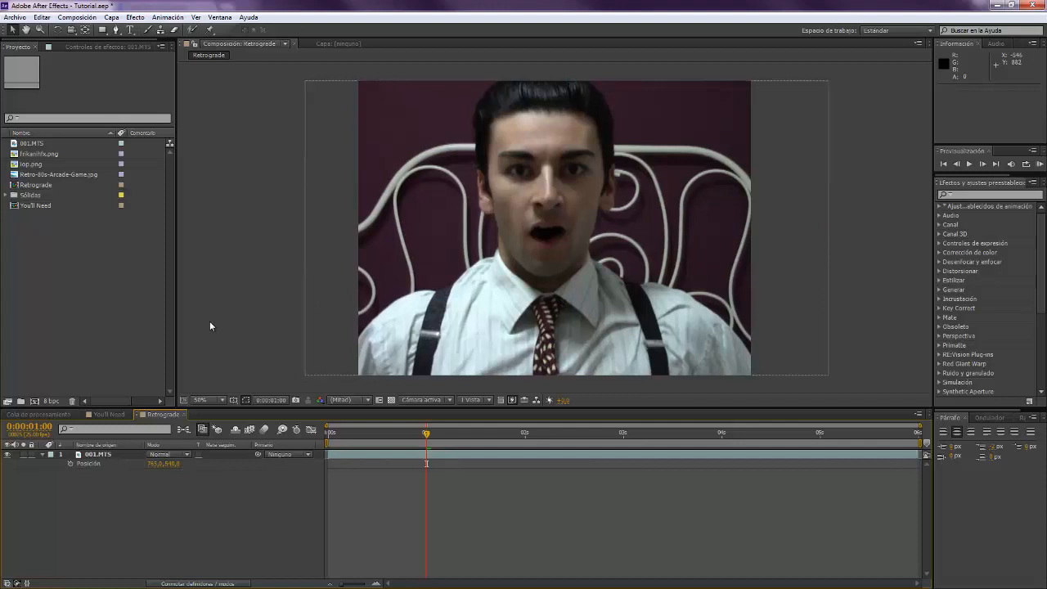
mouse_move(315, 386)
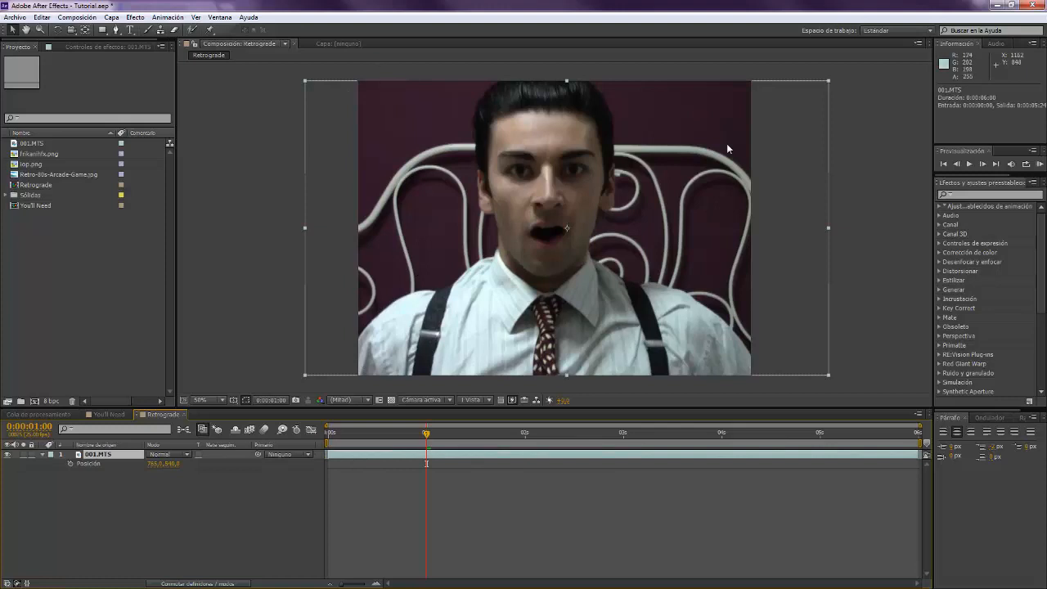
mouse_move(518, 201)
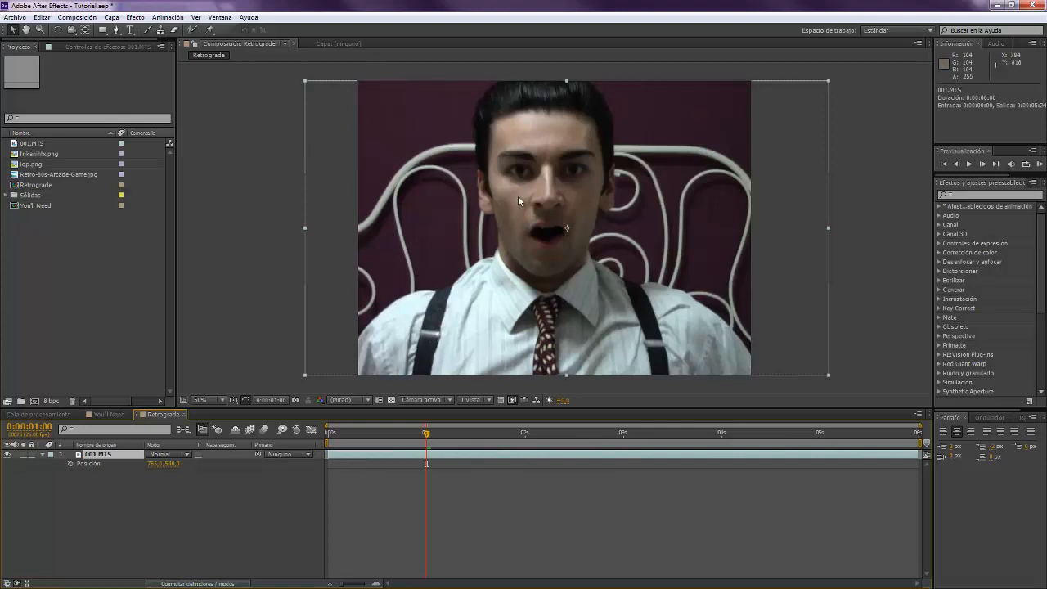
- Precompose the 001.MTS layer as 'effects', transferring all attributes into it
right_click(519, 201)
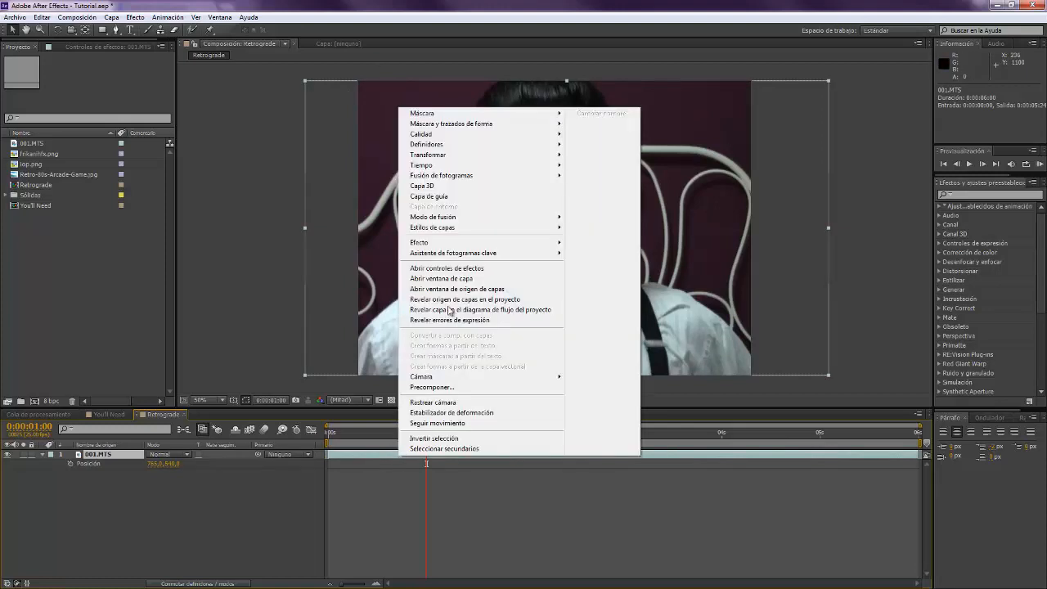
left_click(433, 387)
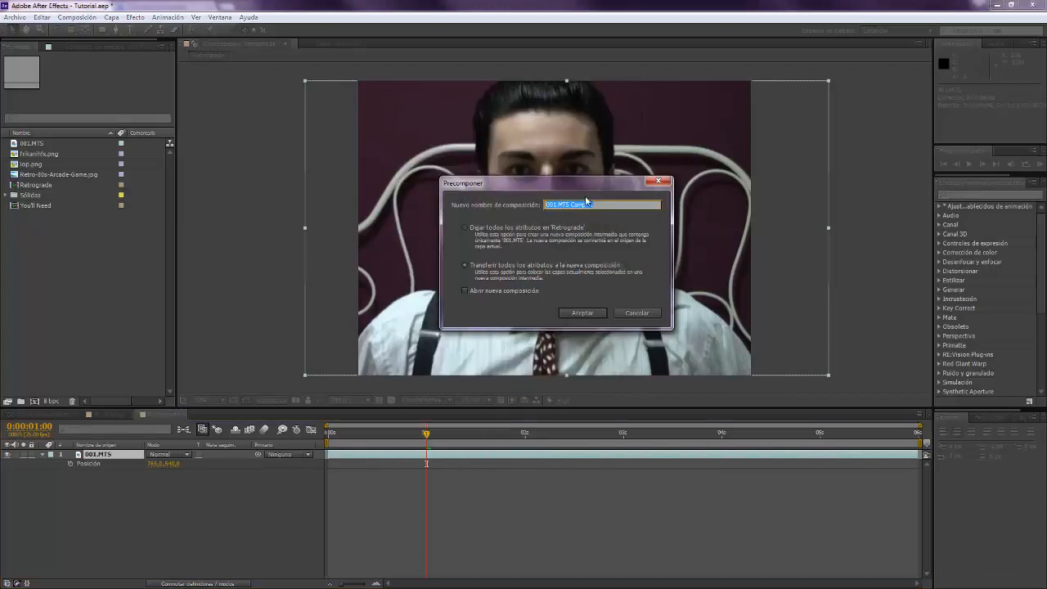
type("effects")
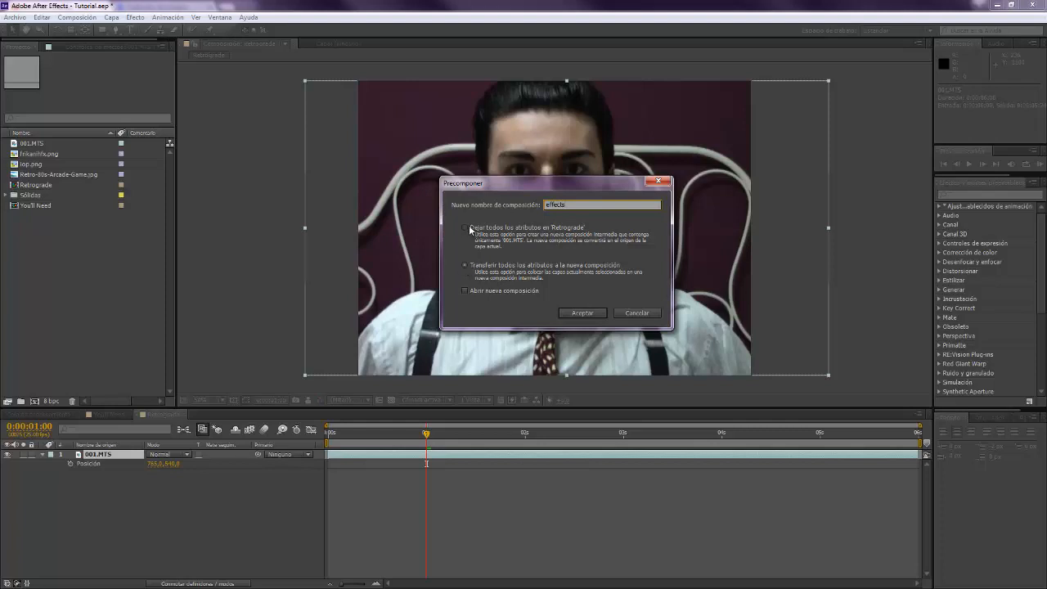
left_click(466, 265)
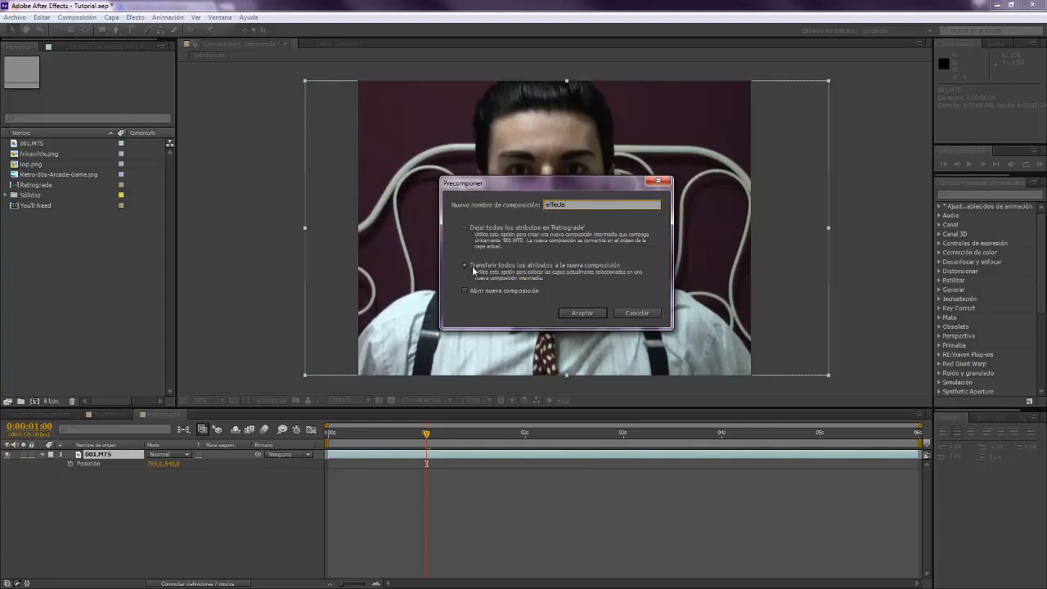
mouse_move(364, 90)
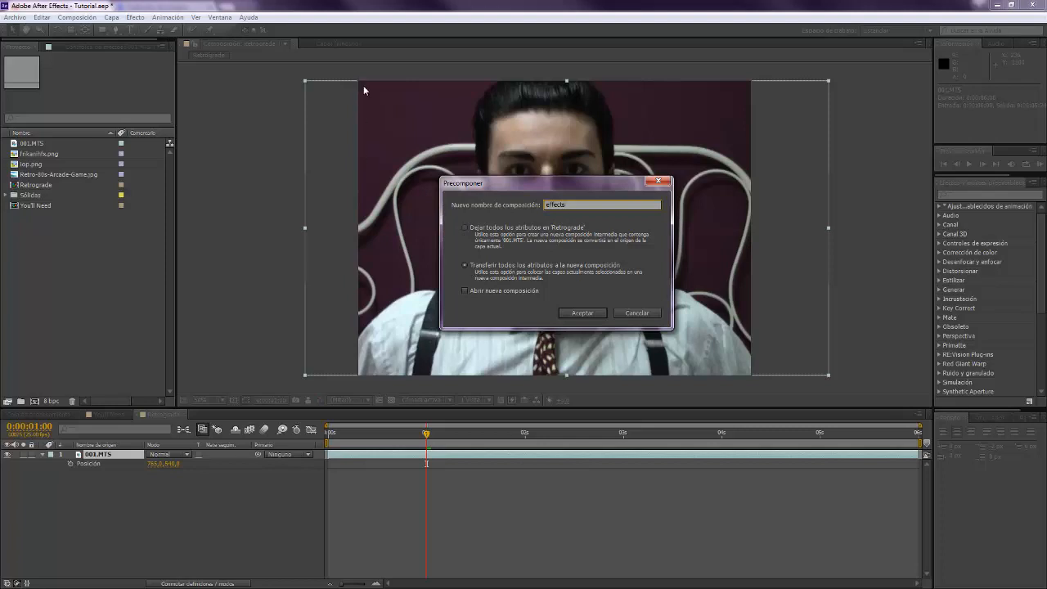
mouse_move(626, 370)
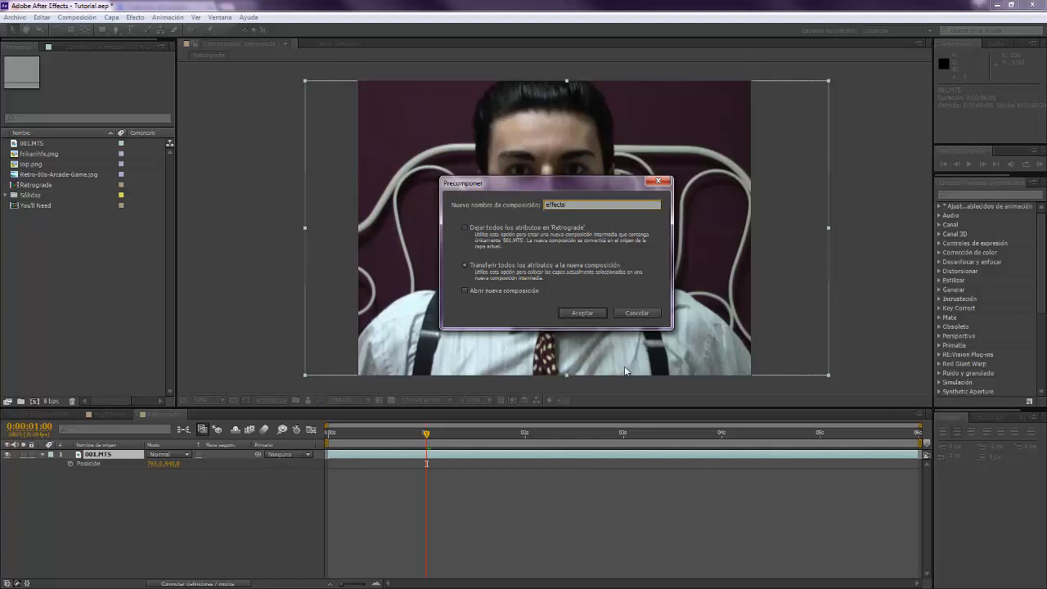
mouse_move(471, 248)
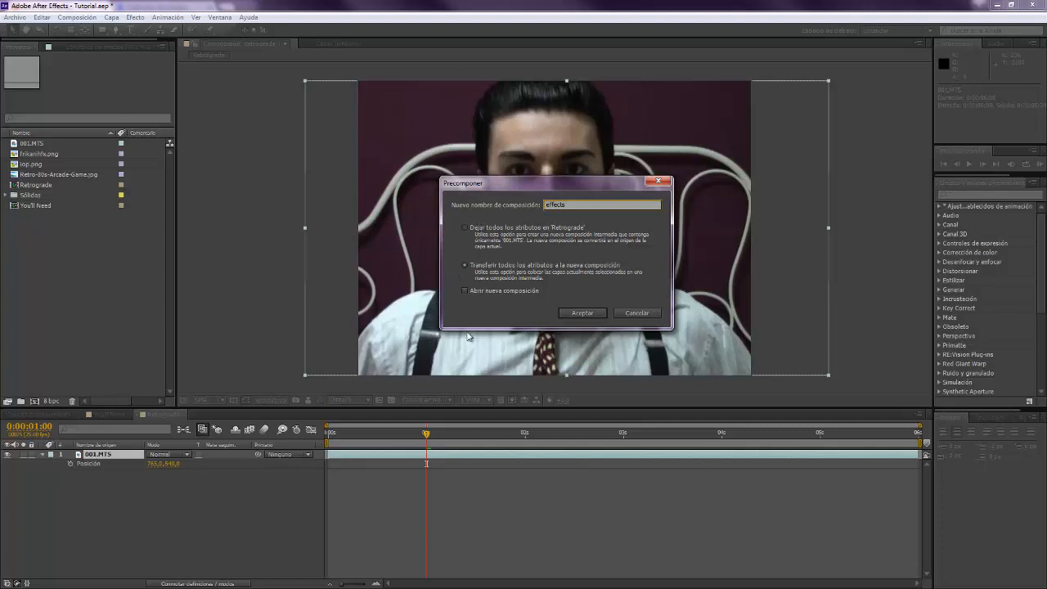
mouse_move(362, 470)
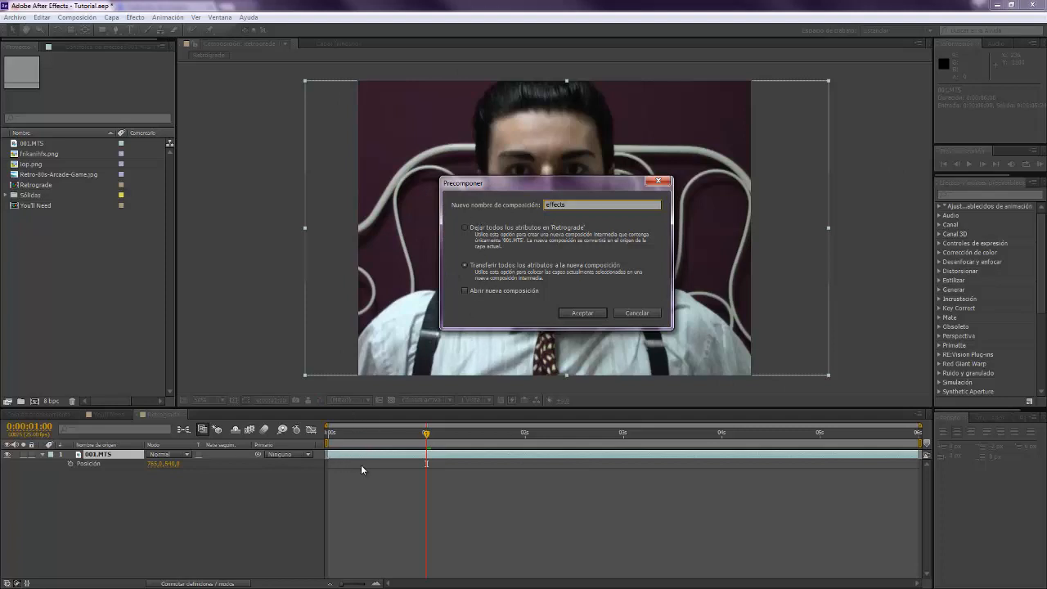
left_click(581, 312)
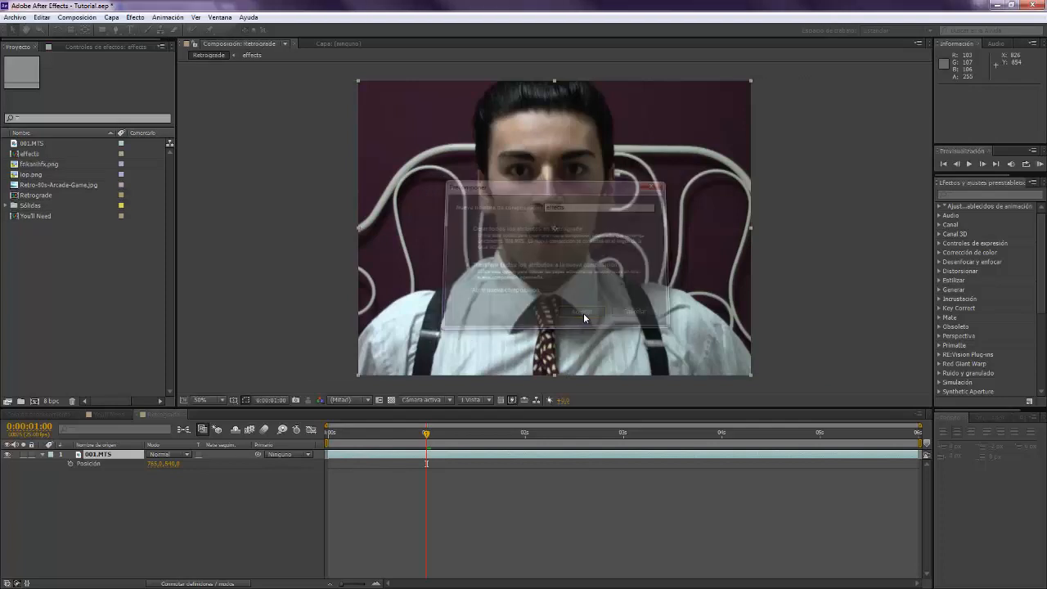
- Scale the effects layer down so the footage sits inside the 4:3 frame with a dark border
left_click(582, 312)
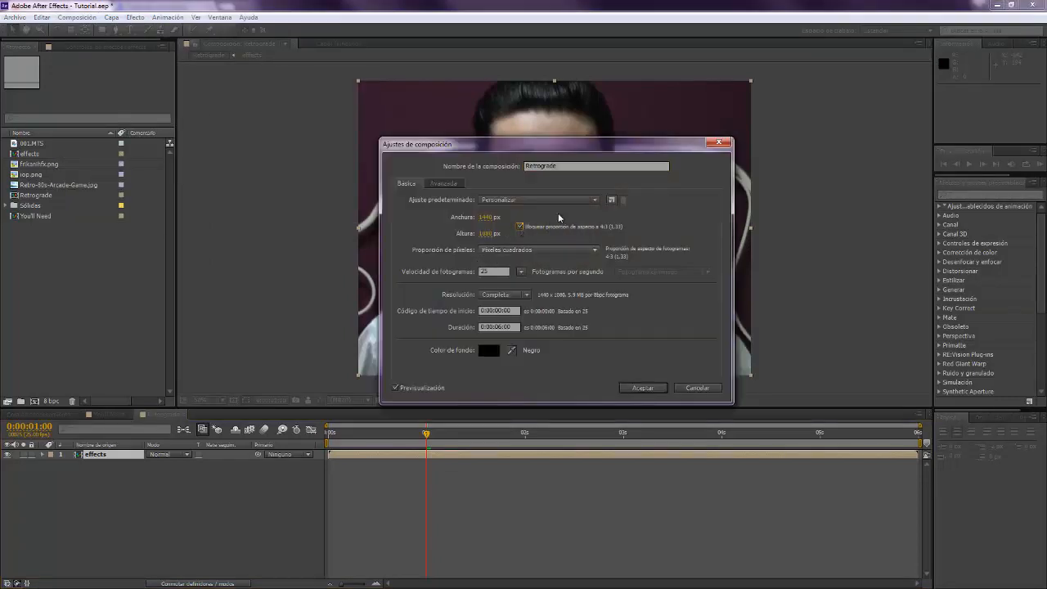
mouse_move(484, 238)
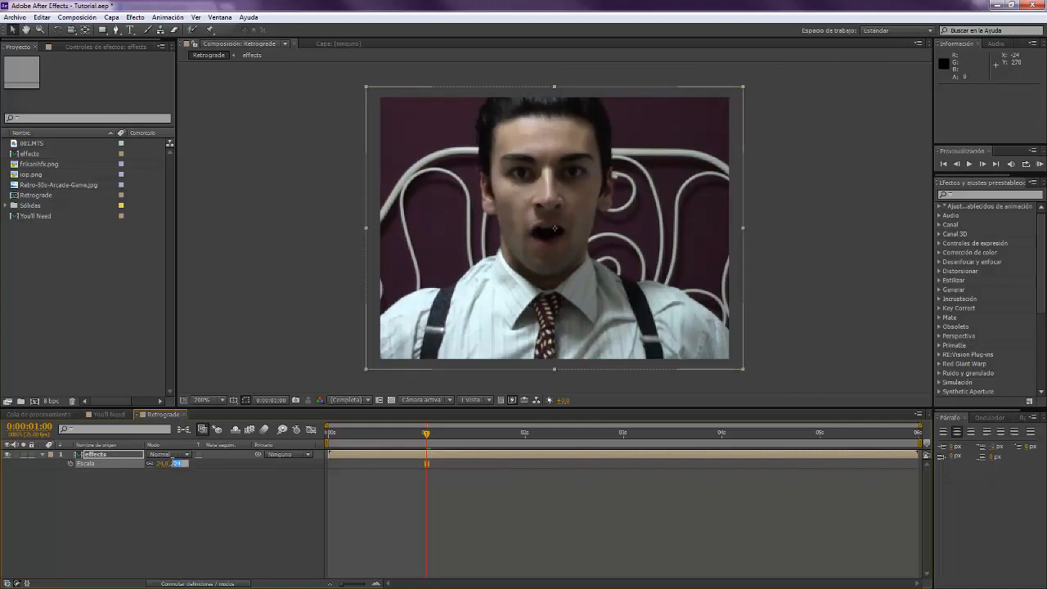
left_click_drag(168, 462, 176, 463)
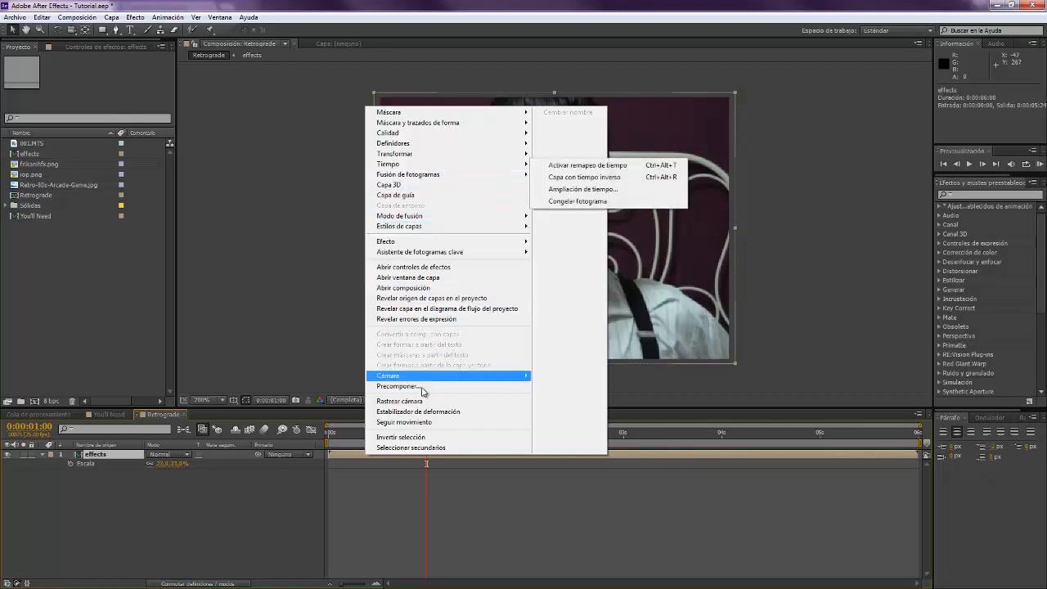
- Precompose the effects layer into a new composition named 'resize'
left_click(398, 386)
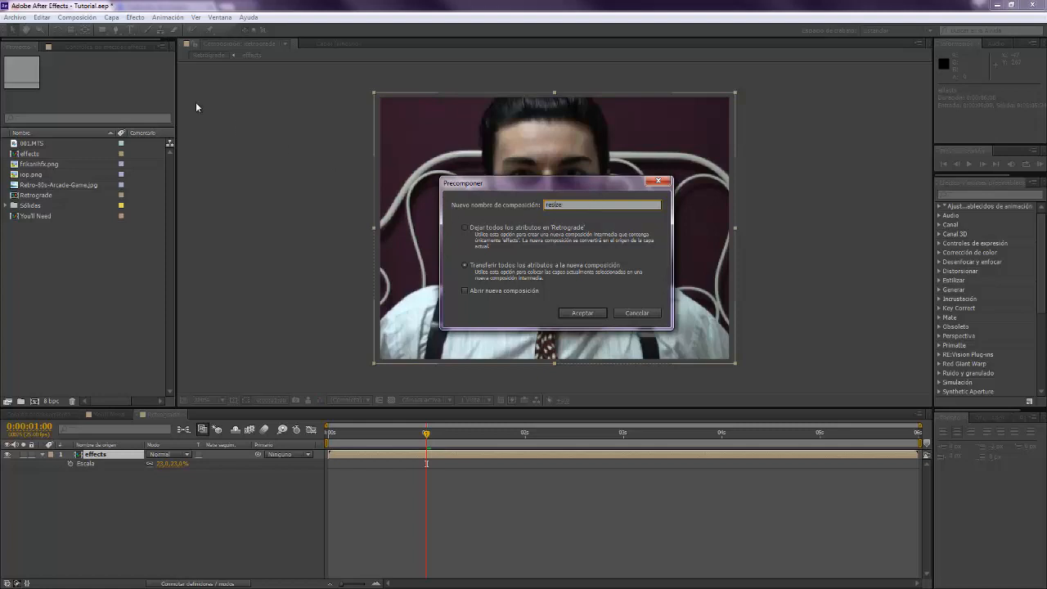
mouse_move(546, 283)
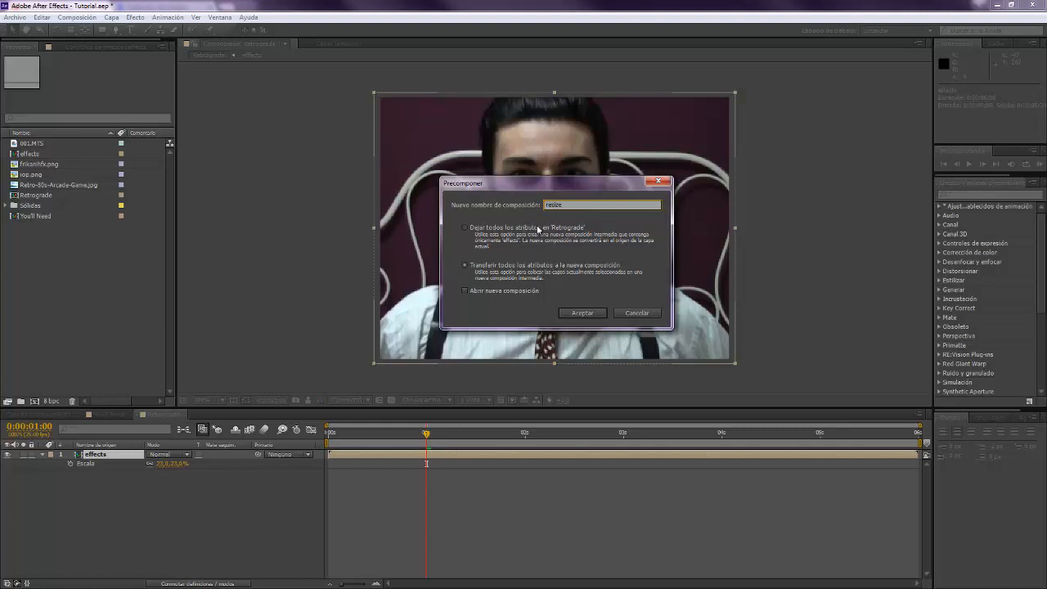
left_click(582, 312)
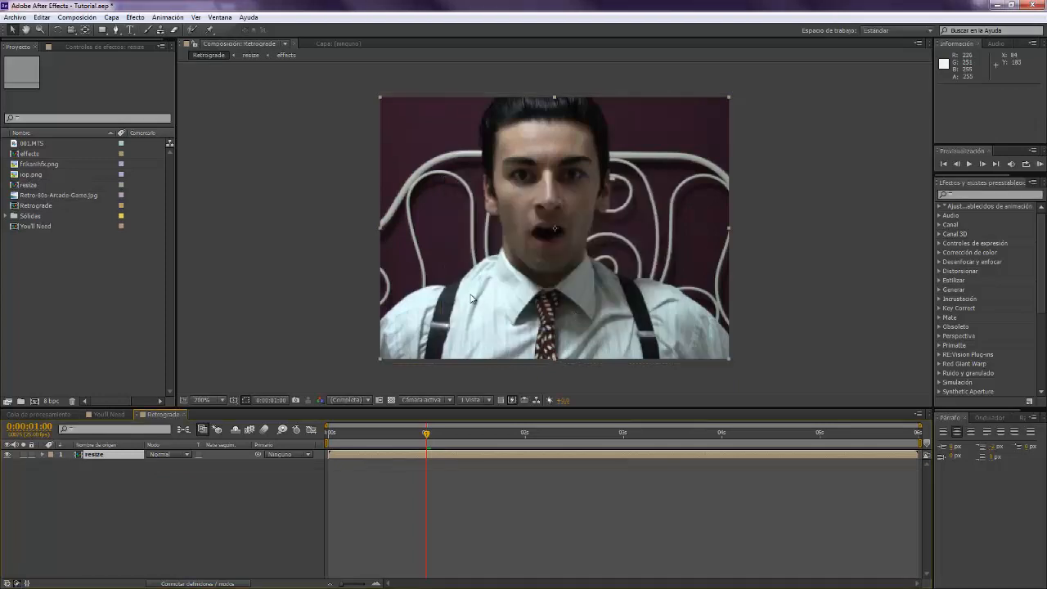
- Change Retrograde's composition settings to a 640×480 frame
left_click(77, 16)
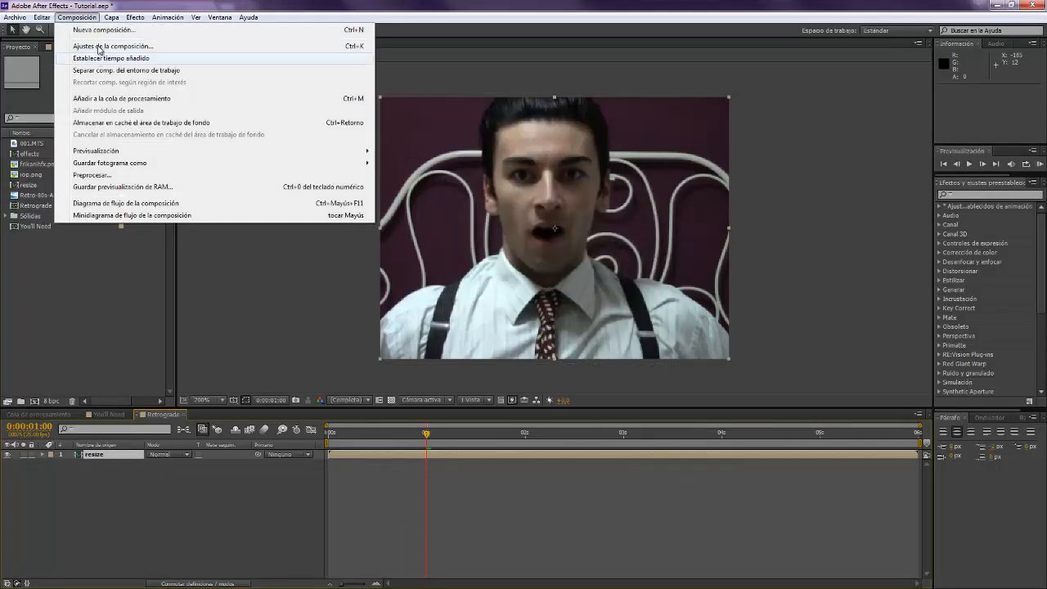
left_click(113, 46)
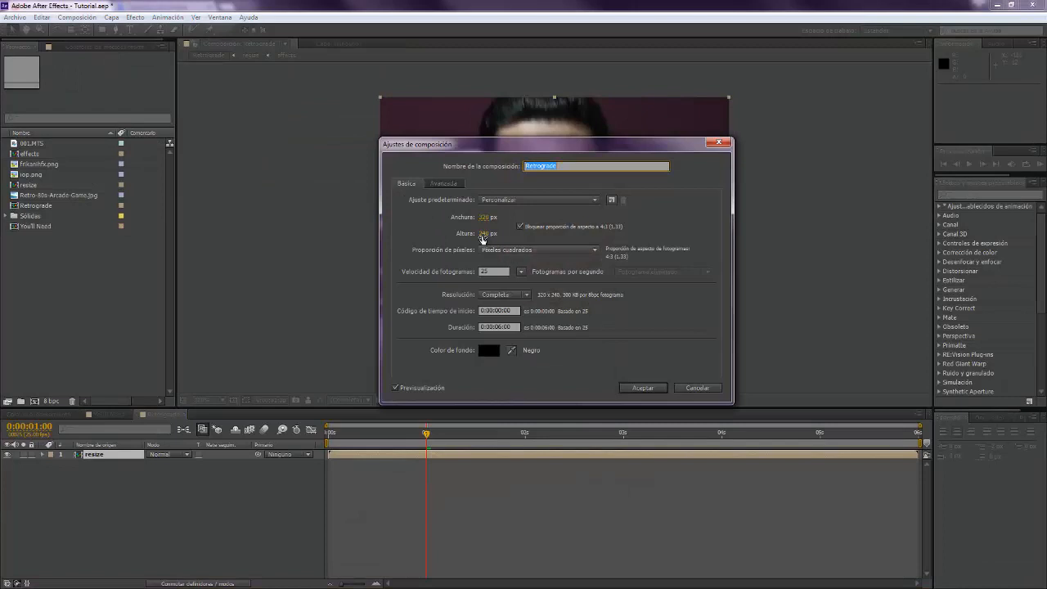
left_click(493, 233)
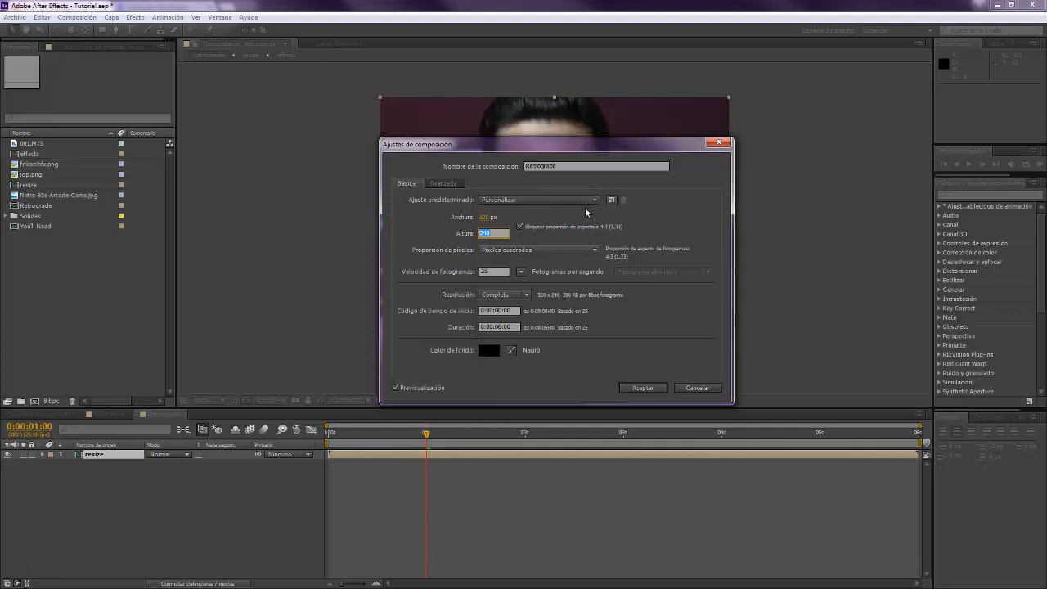
mouse_move(560, 225)
type("480")
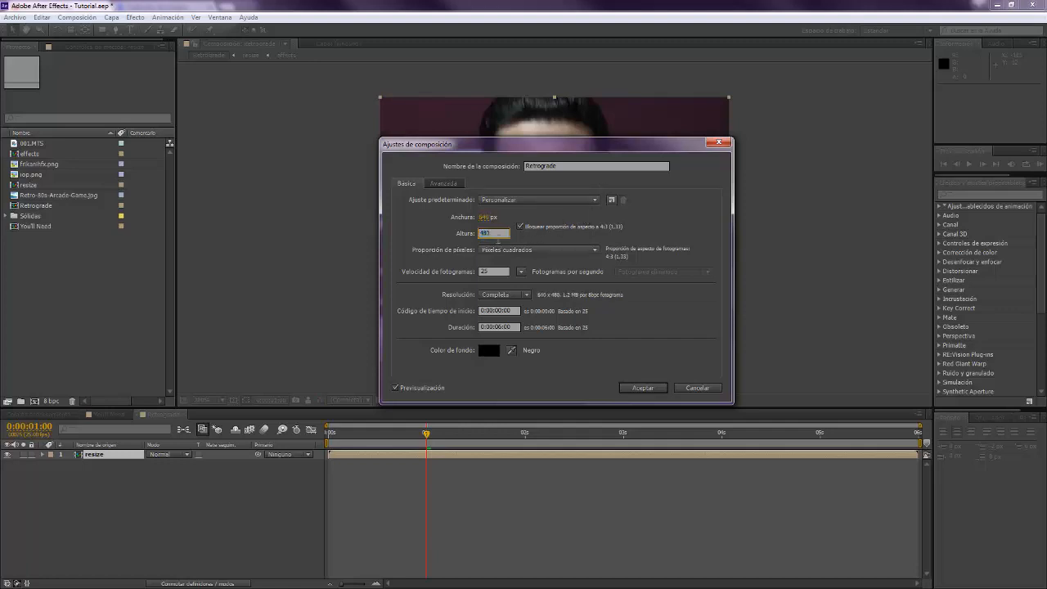
left_click(643, 387)
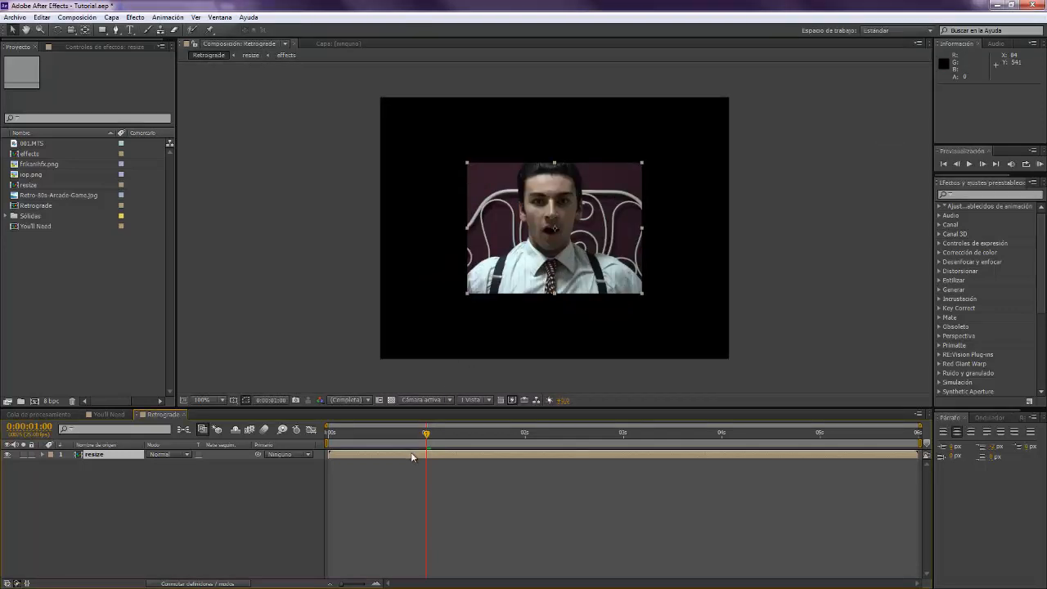
- Fit the resize layer to the composition via its Transformar options
right_click(412, 456)
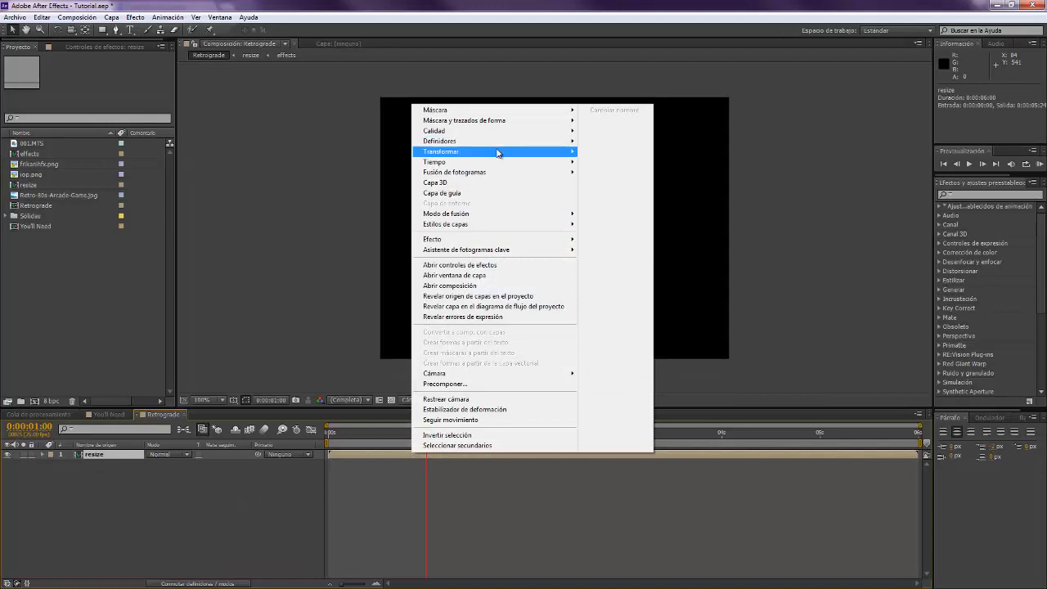
mouse_move(490, 151)
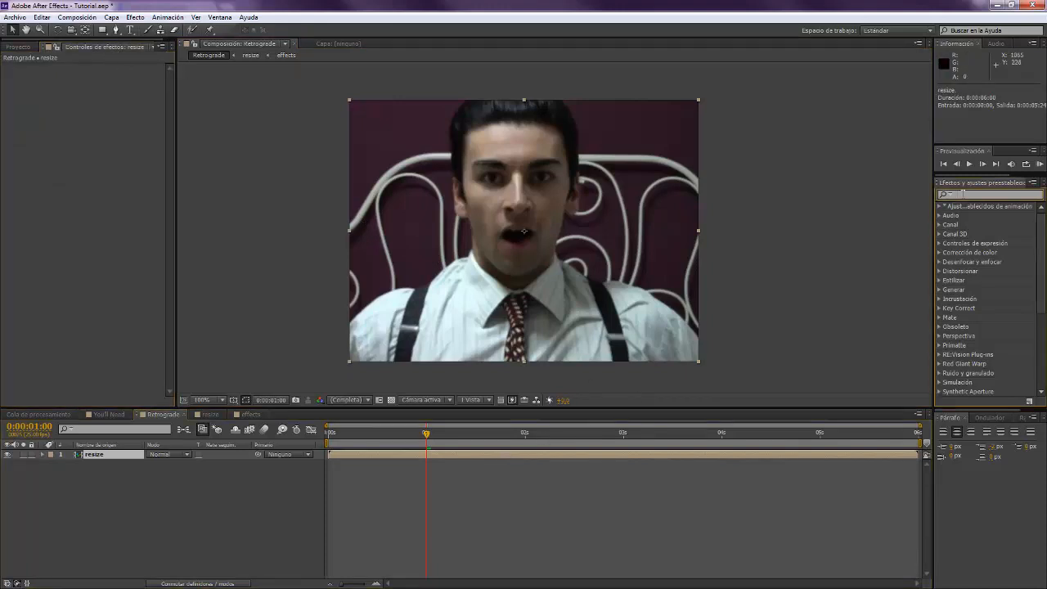
- Search 'poster' to apply Tiempo de posterización to the resize layer
type("poster")
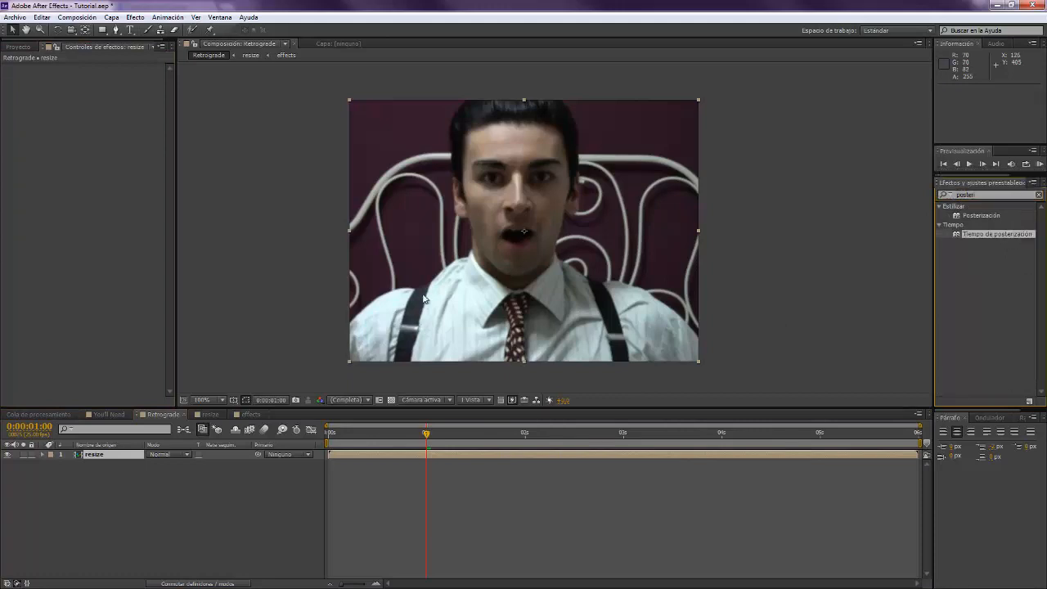
mouse_move(568, 155)
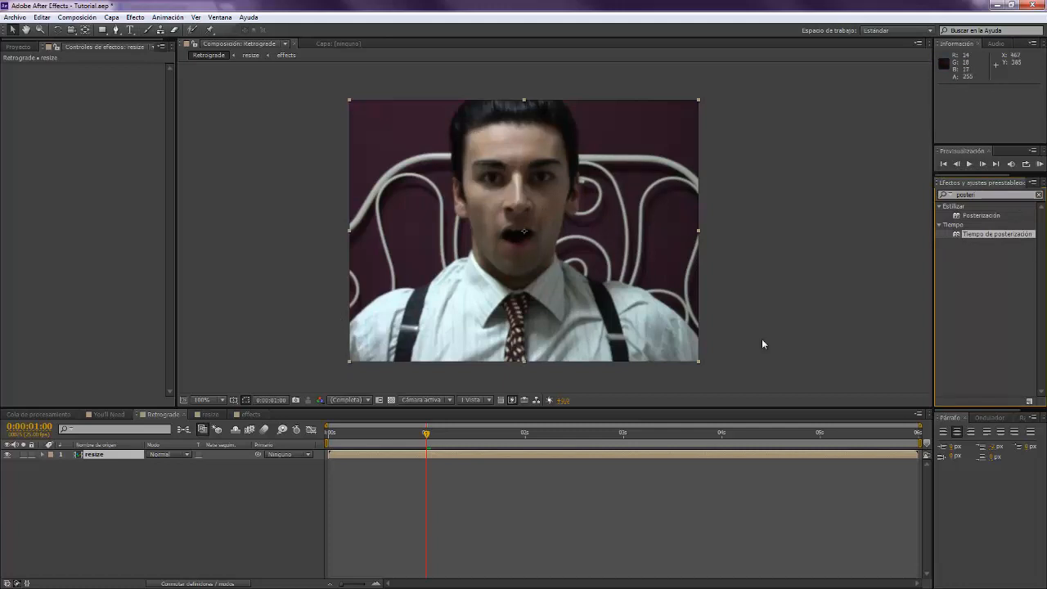
mouse_move(358, 296)
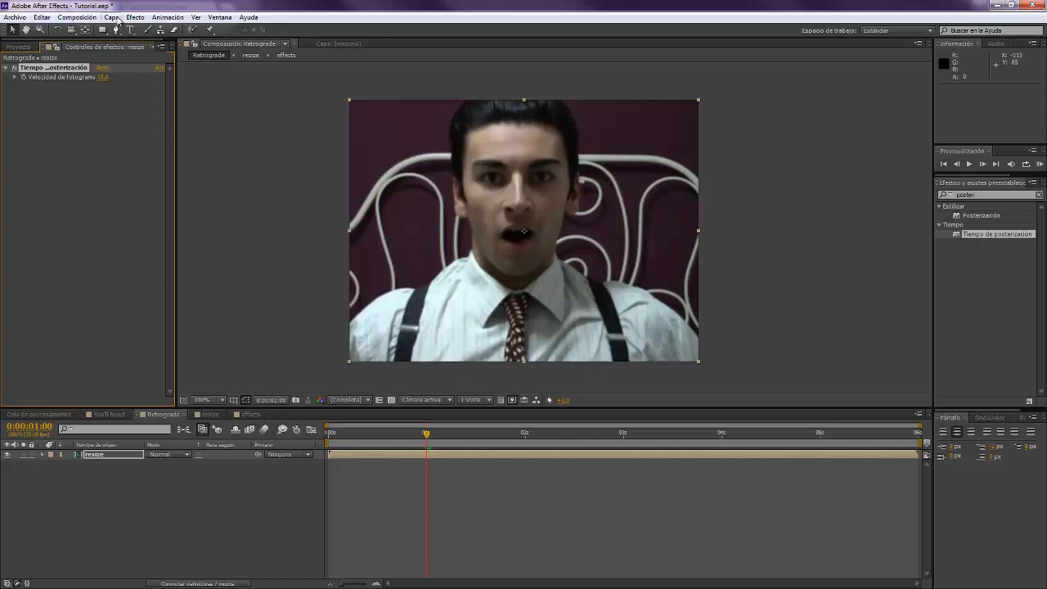
- Import the REAL 8mm Film Stock clip into the project
left_click(17, 47)
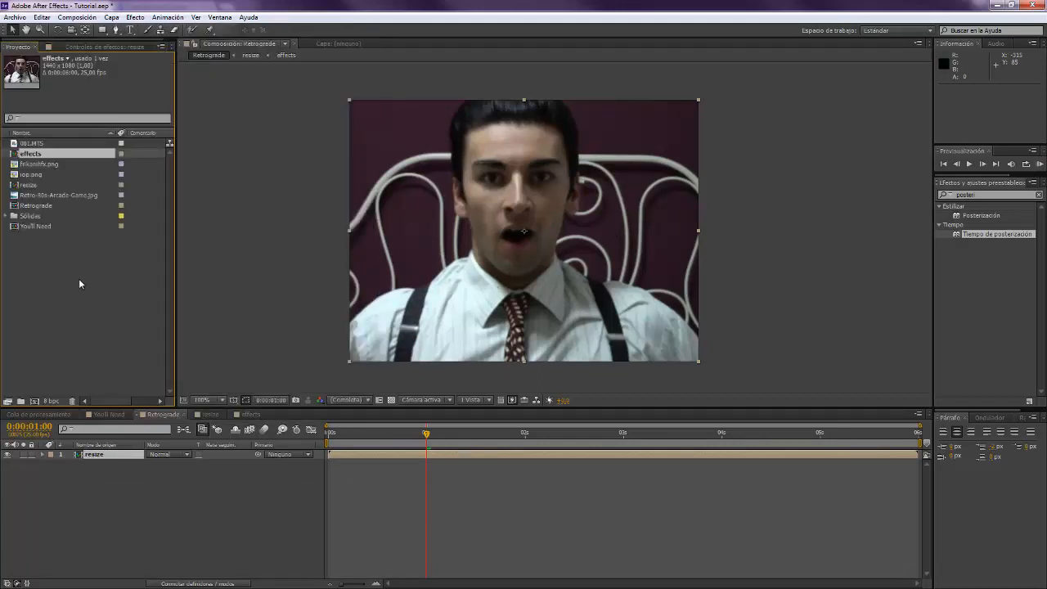
left_click(14, 16)
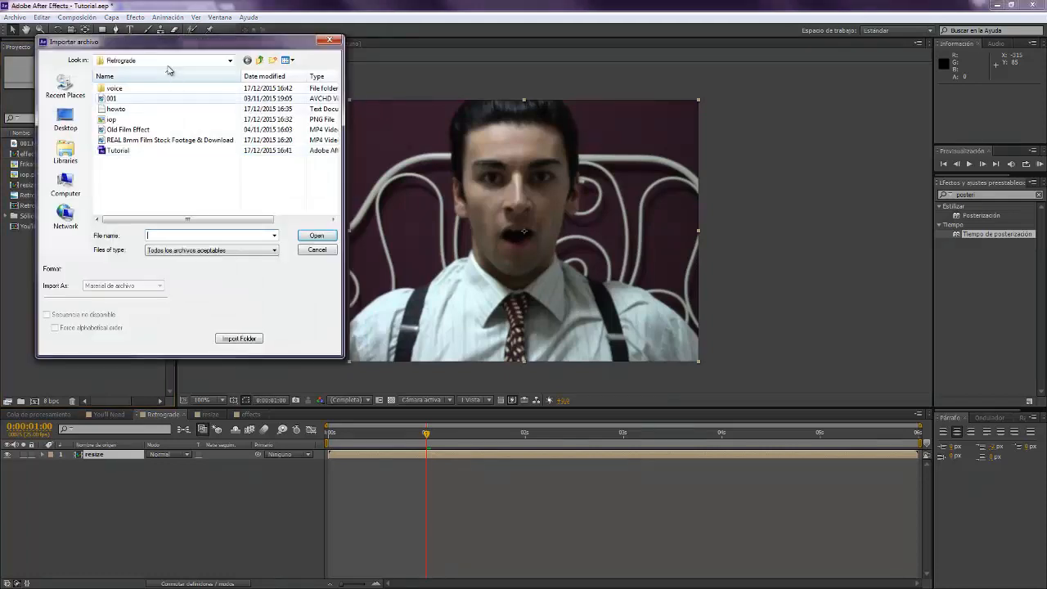
mouse_move(127, 143)
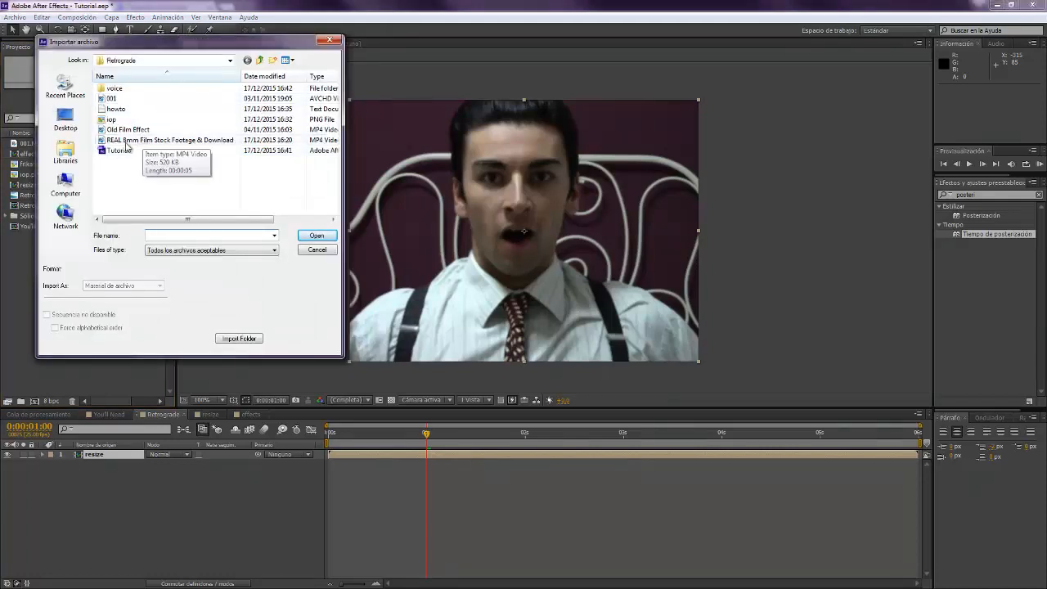
left_click(316, 235)
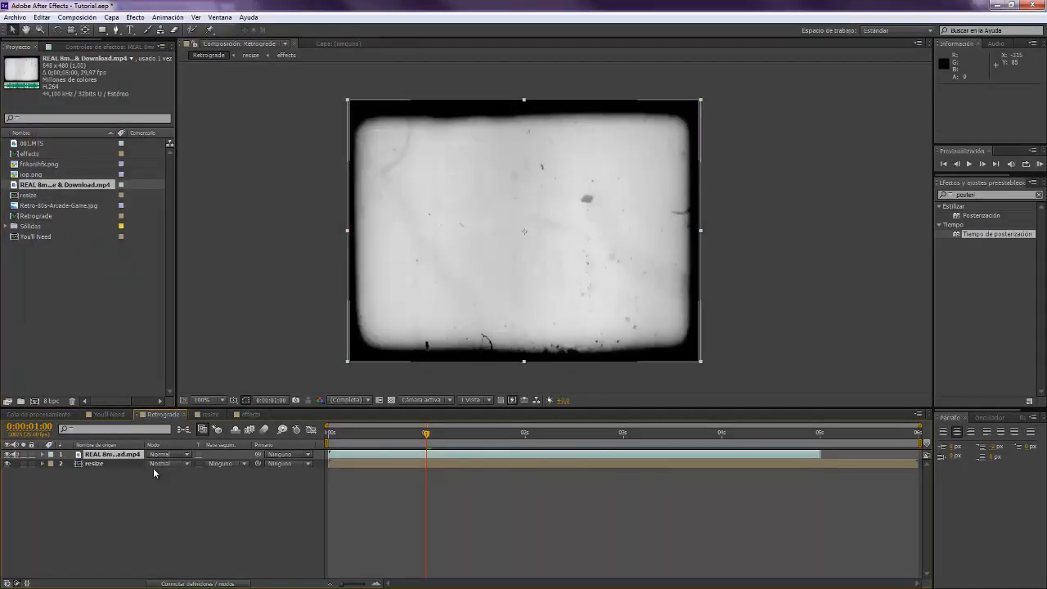
- Set the 8mm film overlay layer's blending mode to Multiplicar over the footage
right_click(113, 453)
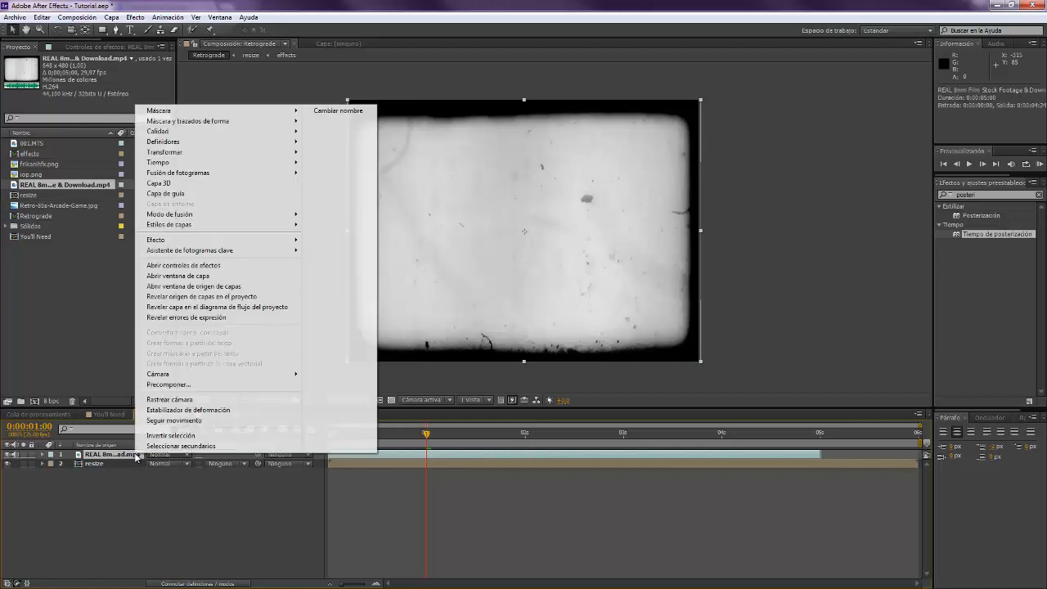
mouse_move(164, 152)
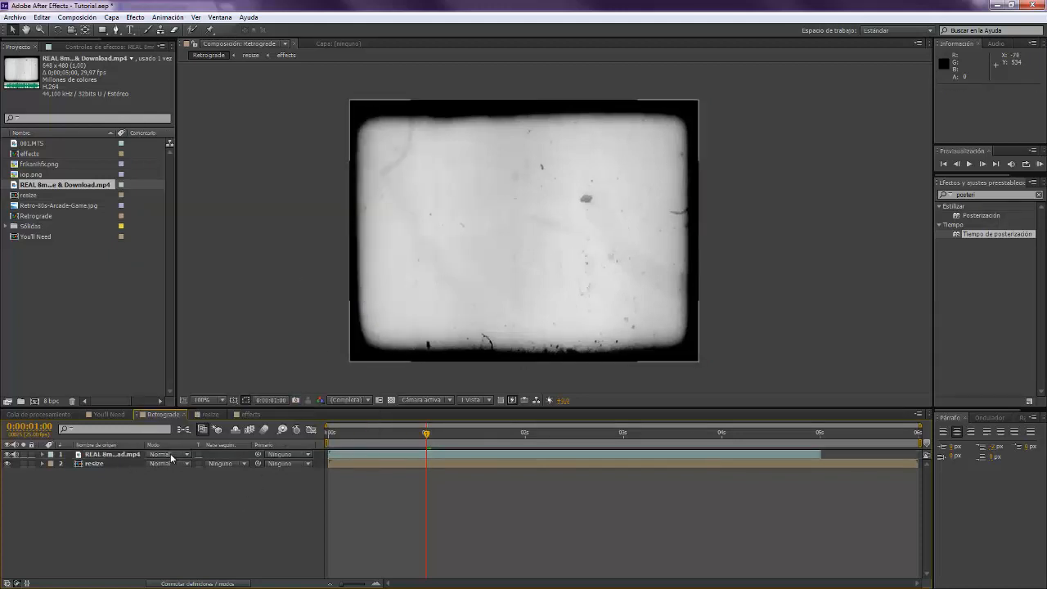
left_click(161, 454)
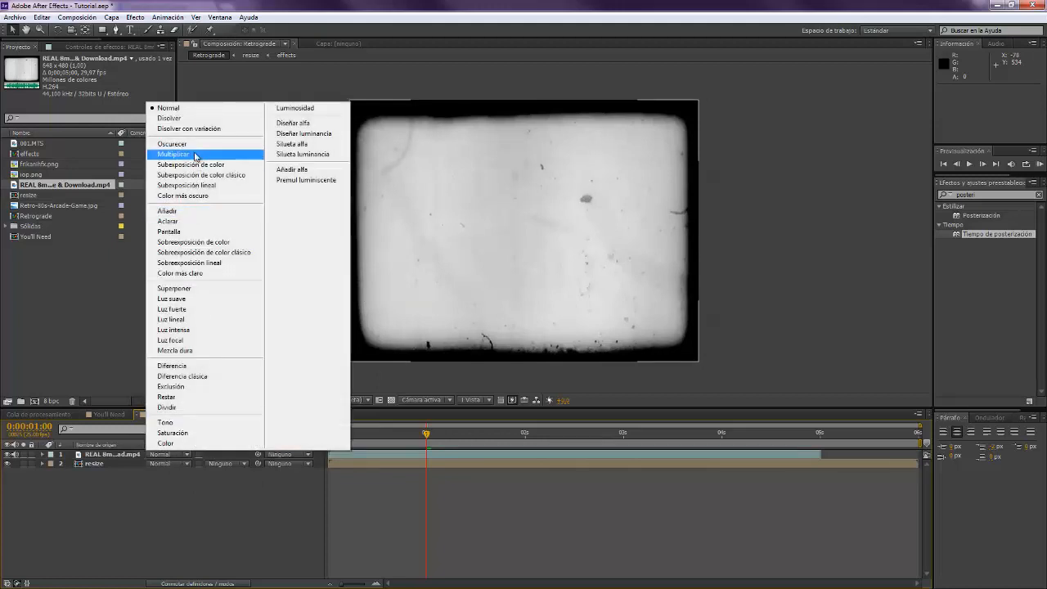
left_click(172, 154)
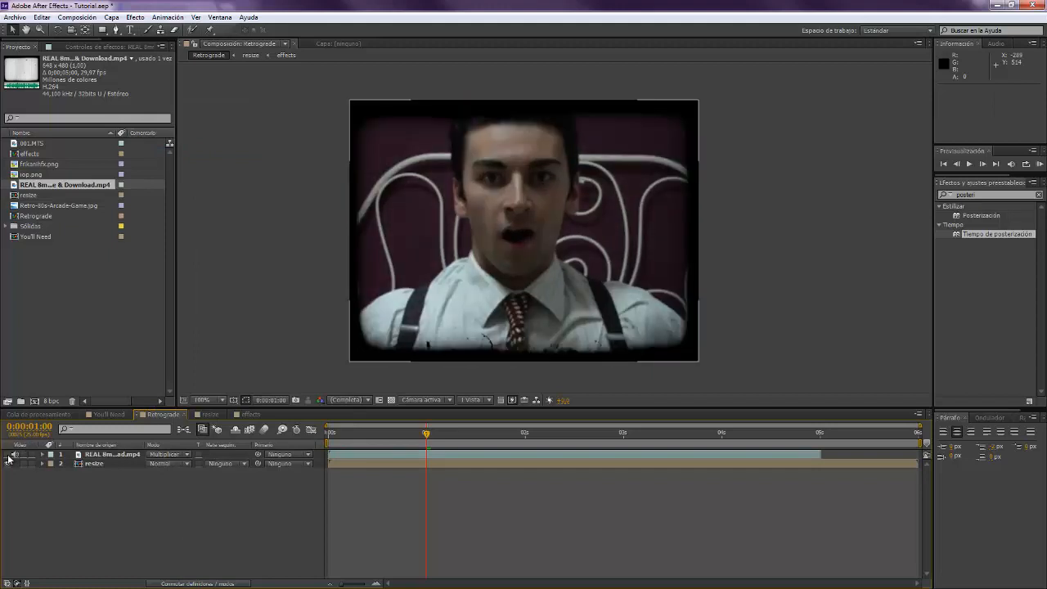
mouse_move(613, 191)
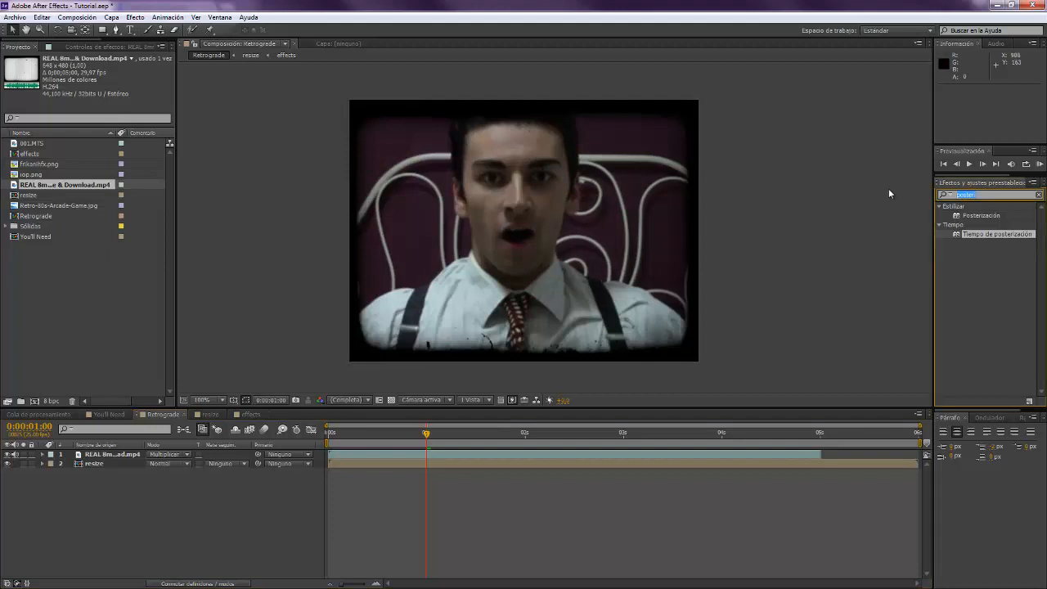
- Apply Exposición to the film overlay layer, then add a new adjustment layer on top
type("expos")
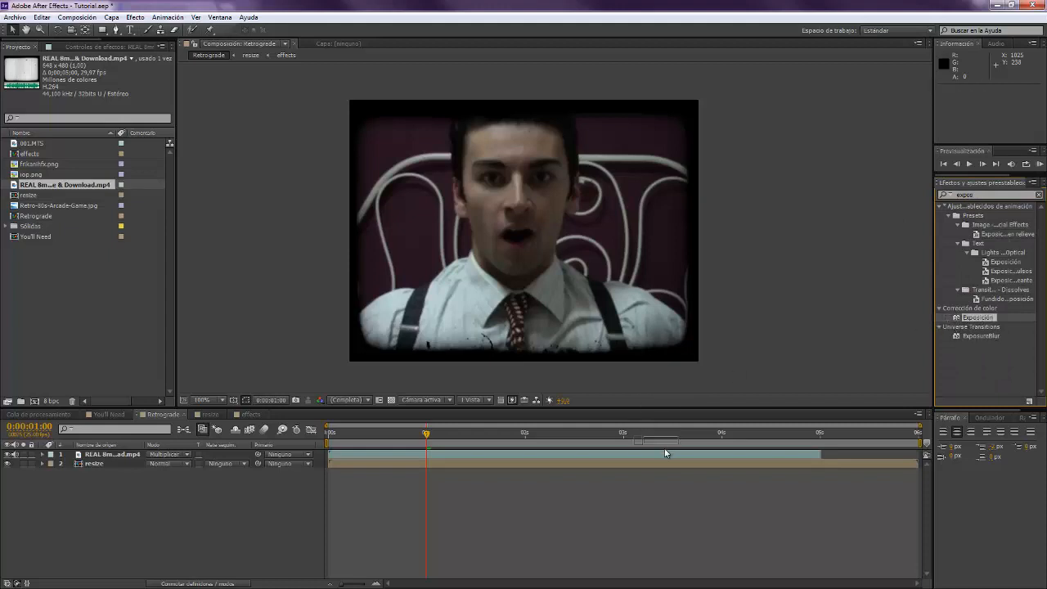
left_click(112, 454)
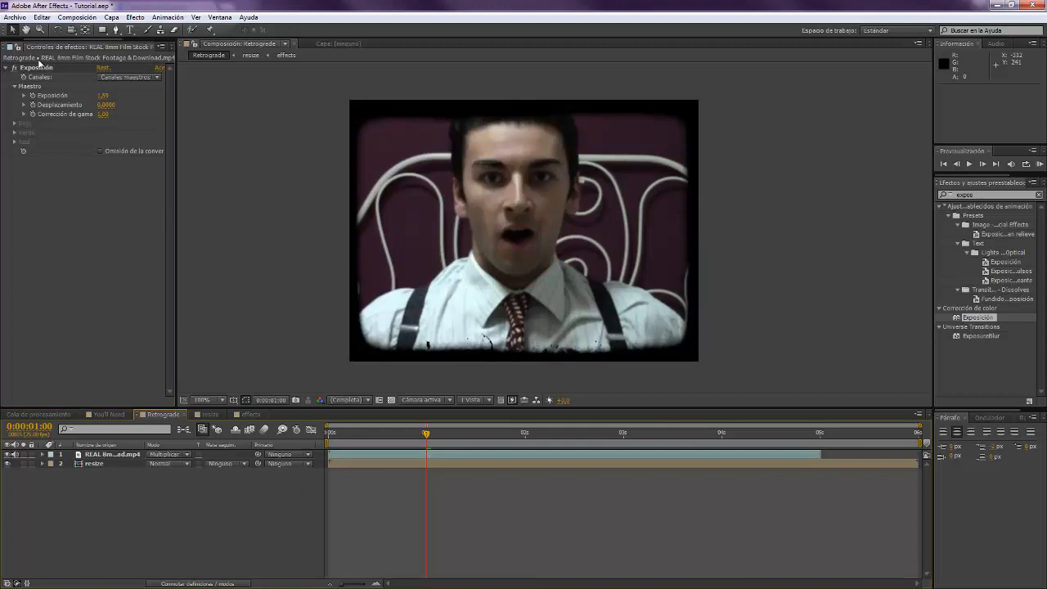
left_click(111, 17)
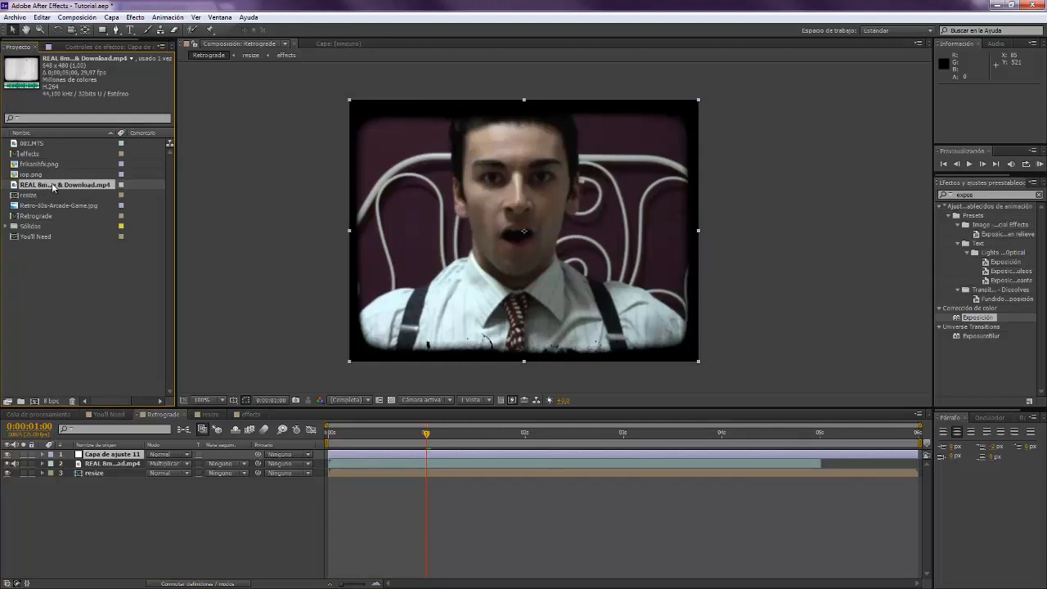
- Set the 8mm footage to loop in Interpret Footage, then select the adjustment layer
right_click(64, 184)
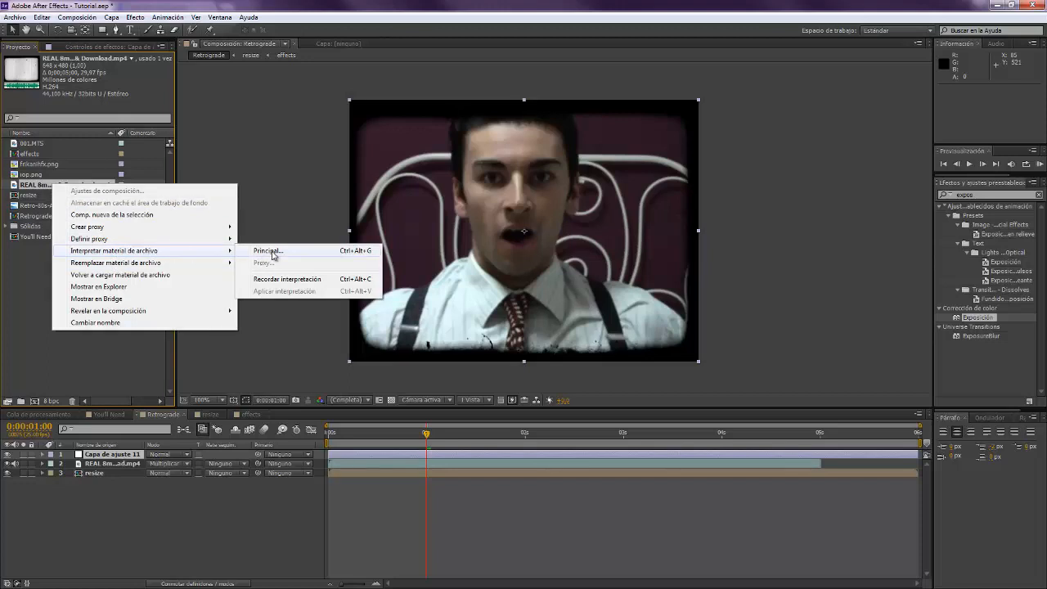
left_click(396, 420)
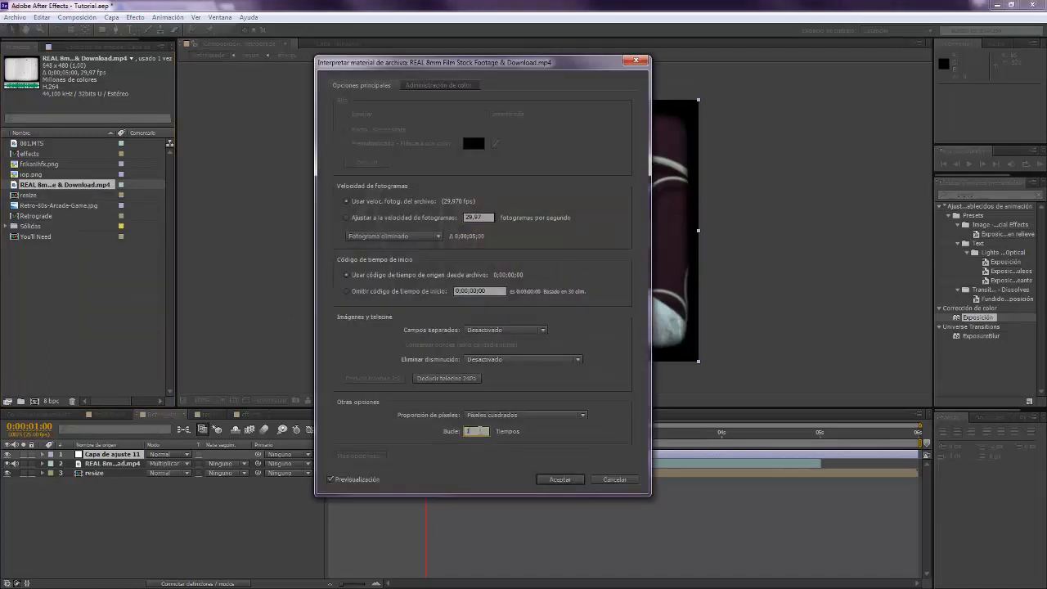
left_click(560, 479)
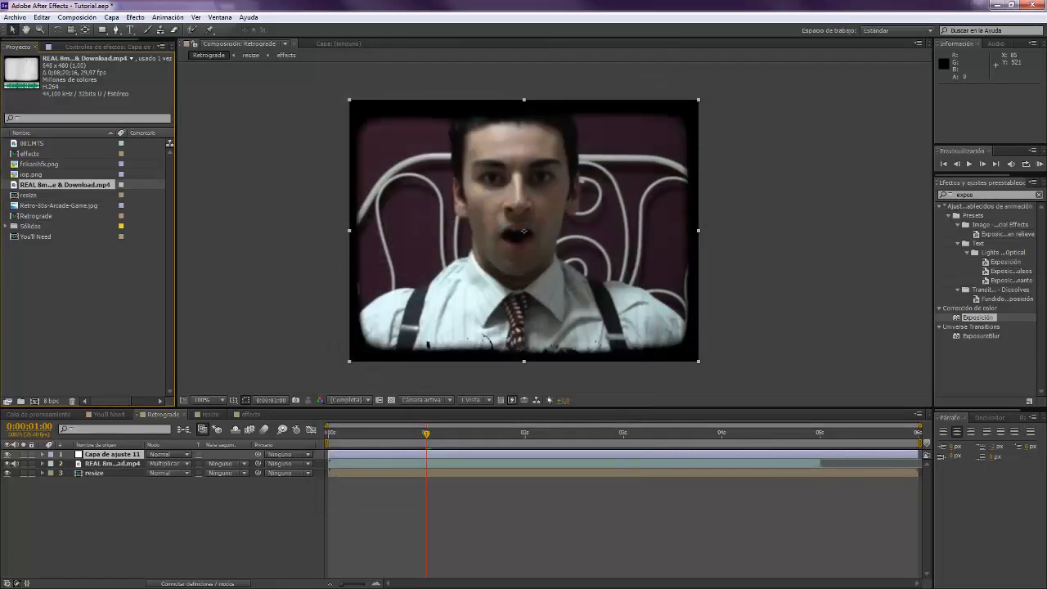
left_click(112, 463)
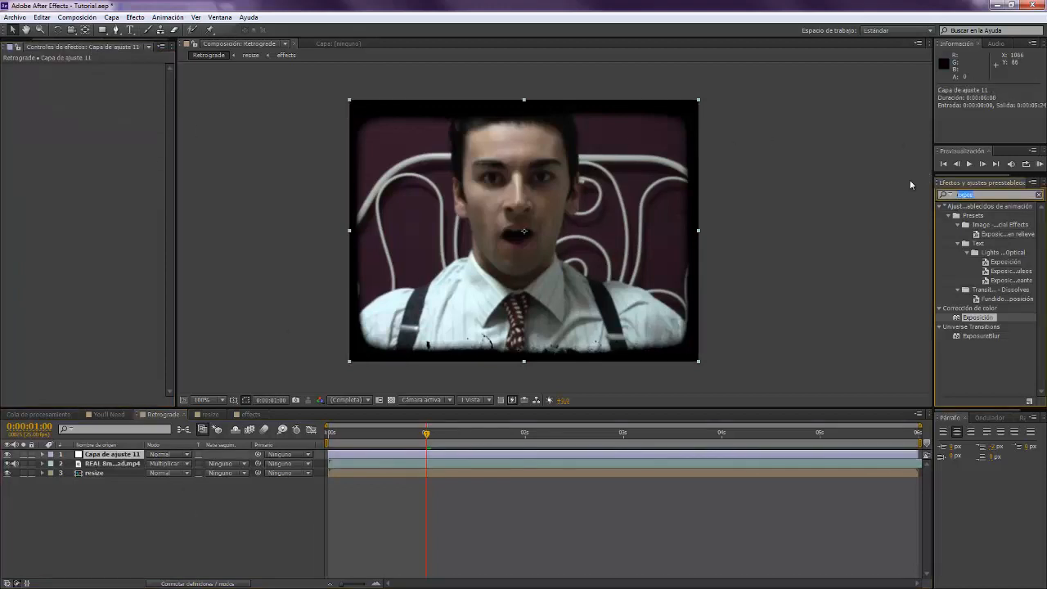
- Search 'contrast' and add Brightness & Contrast to the adjustment layer
type("contrast")
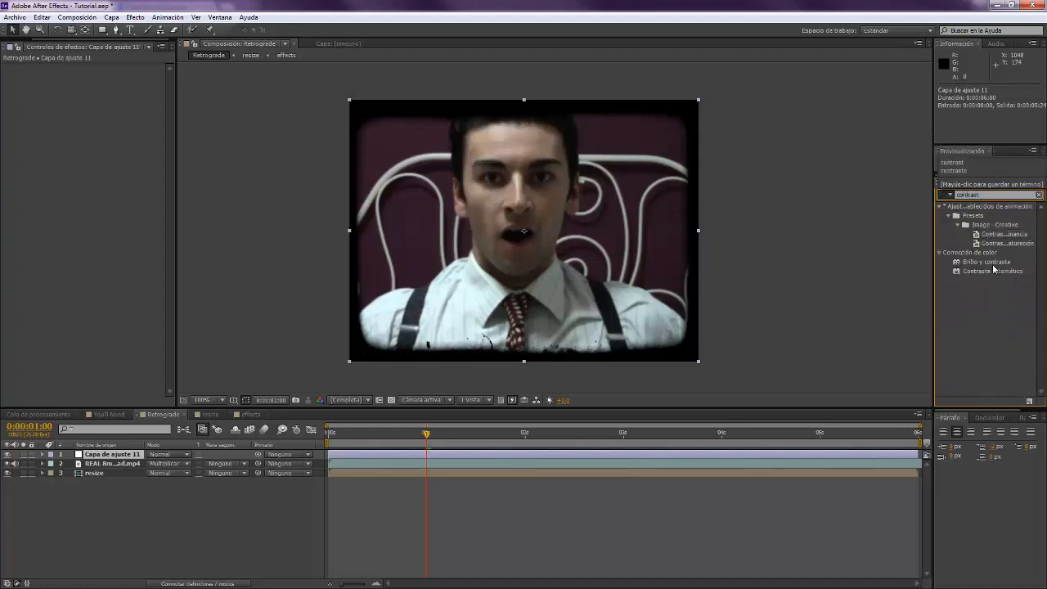
double_click(986, 261)
type("teñi")
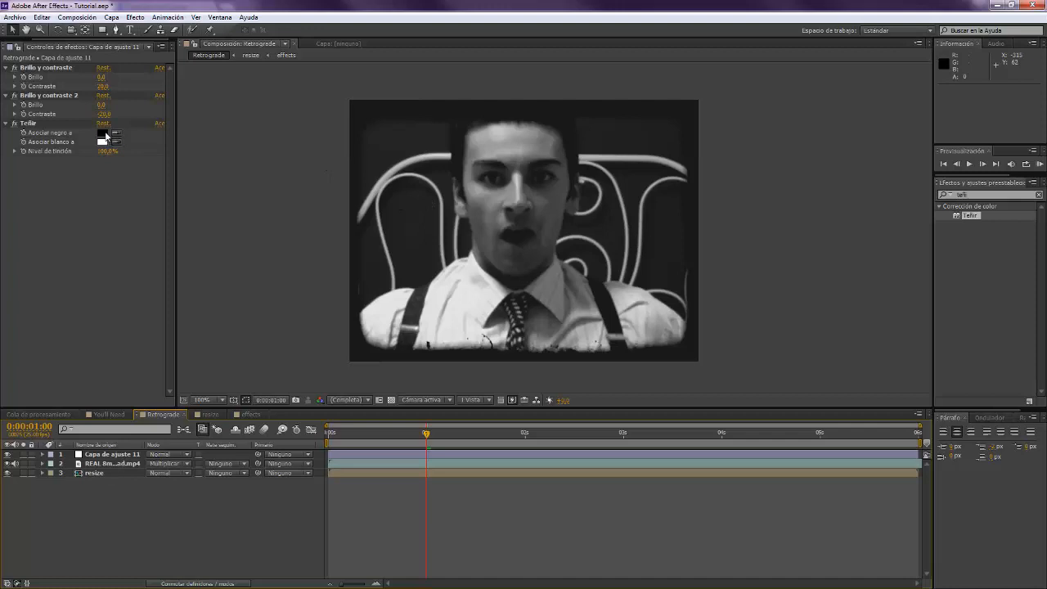
- Map blacks to dark brown and whites to cream, then lower the Amount to Tint for a faded sepia
left_click(102, 133)
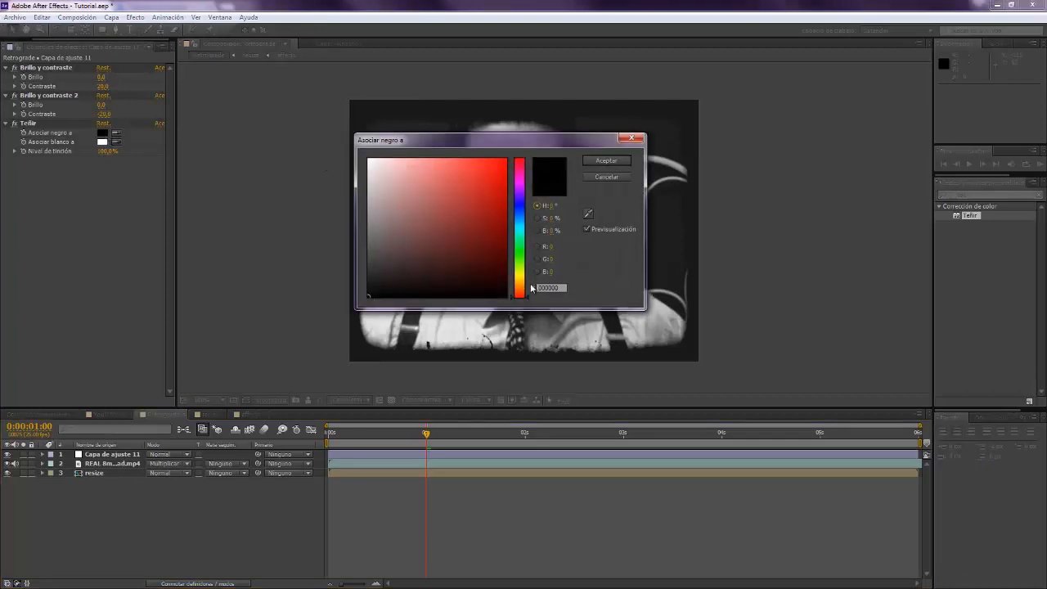
left_click(494, 267)
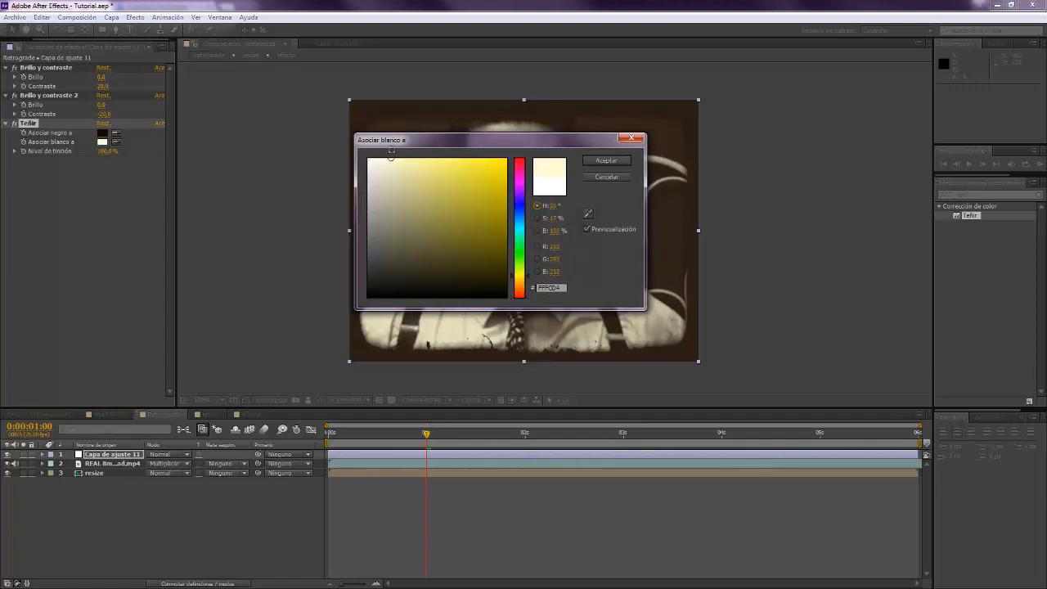
left_click(520, 172)
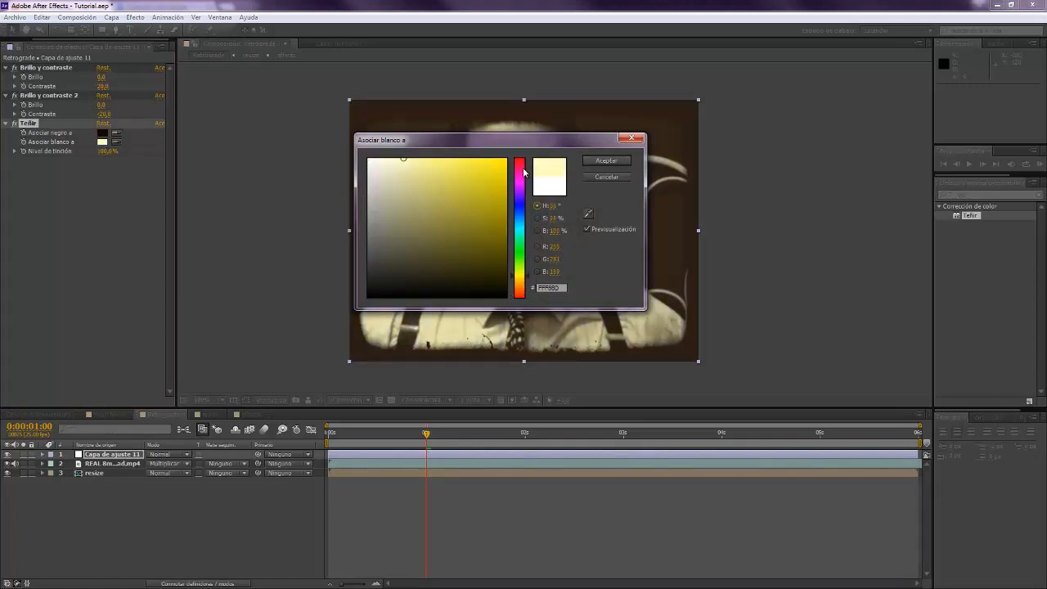
left_click(606, 160)
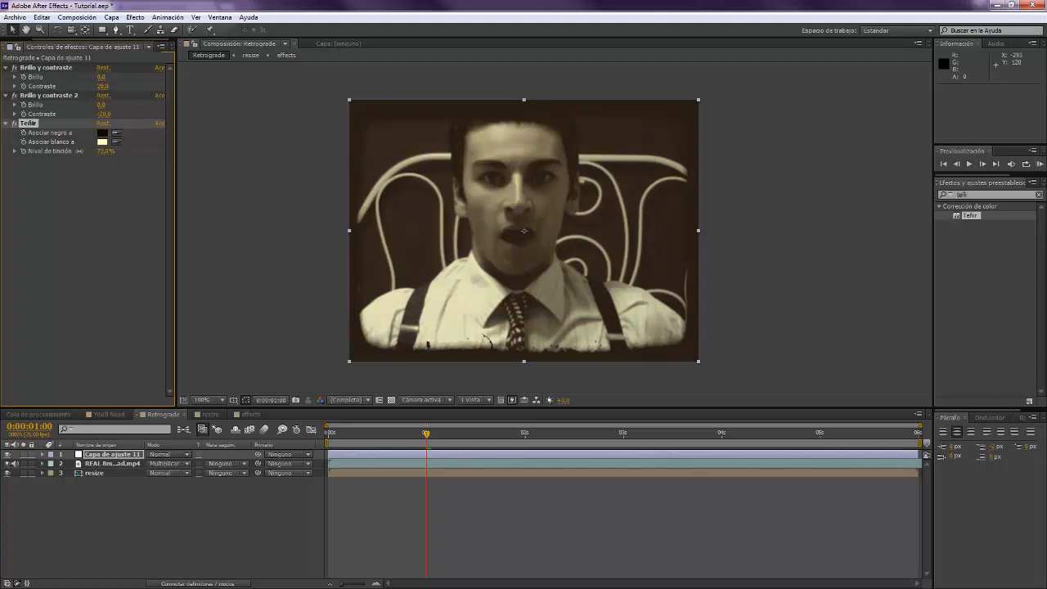
left_click_drag(105, 150, 94, 151)
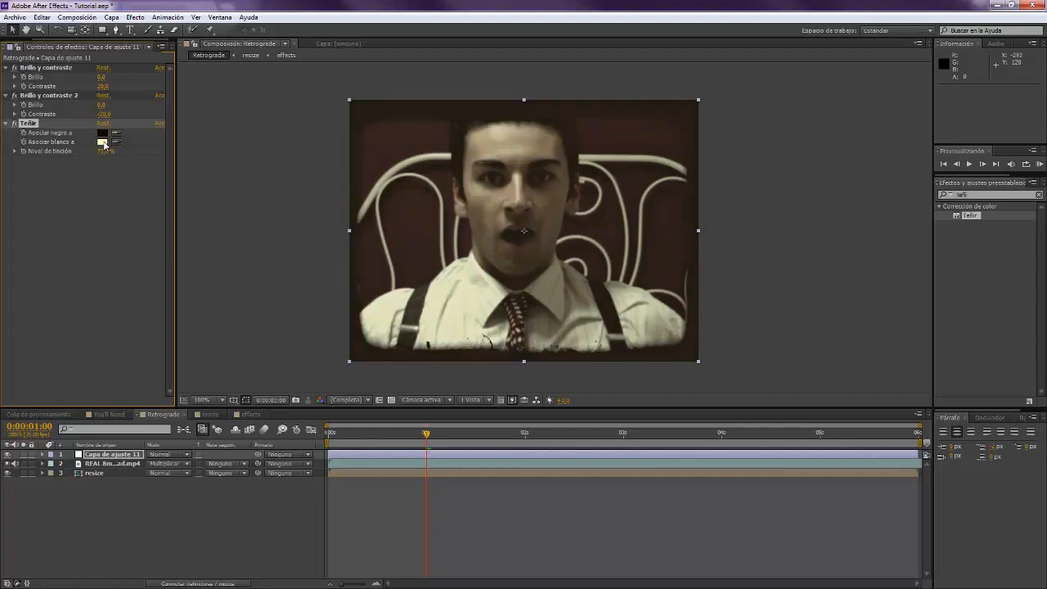
- Bring up the file import window browsed to the Retrograde folder with the Old Film Effect clip
left_click(101, 142)
type("másca")
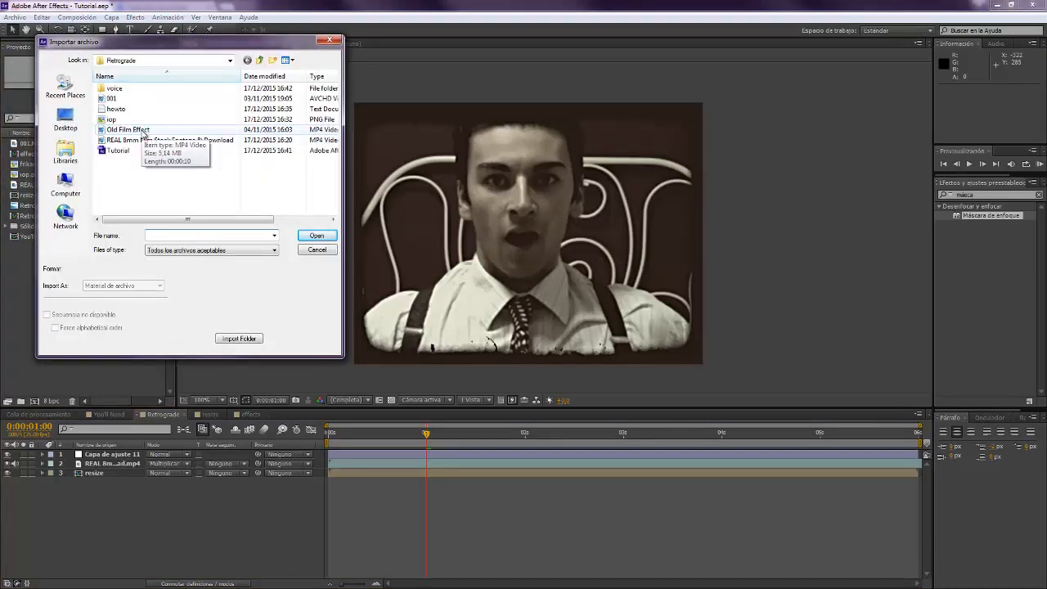
- Import Old Film Effect.mp4 as the top layer and fit it to the composition frame
left_click(316, 235)
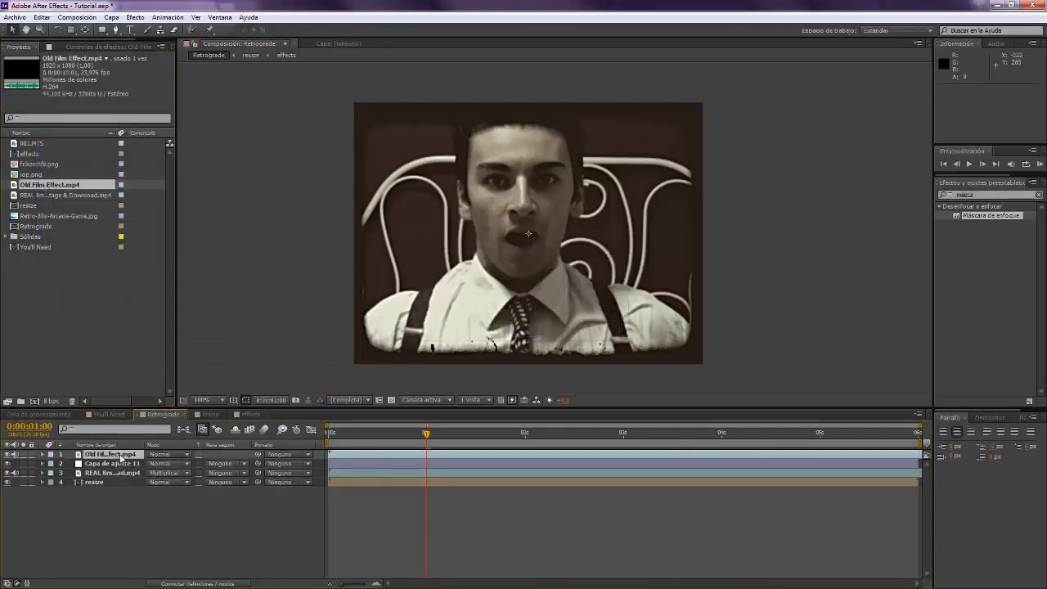
right_click(111, 454)
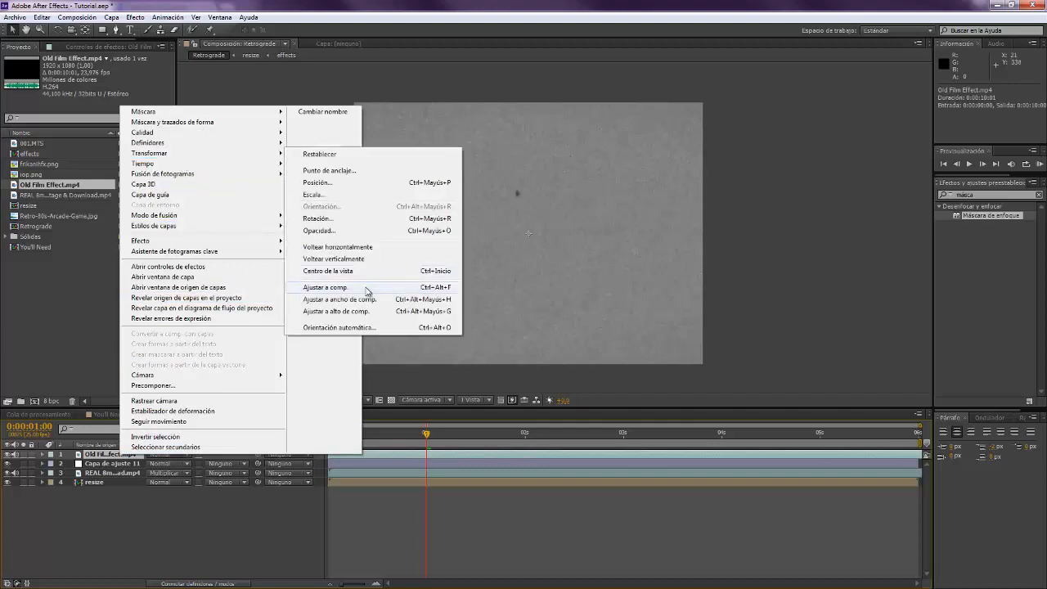
left_click(325, 287)
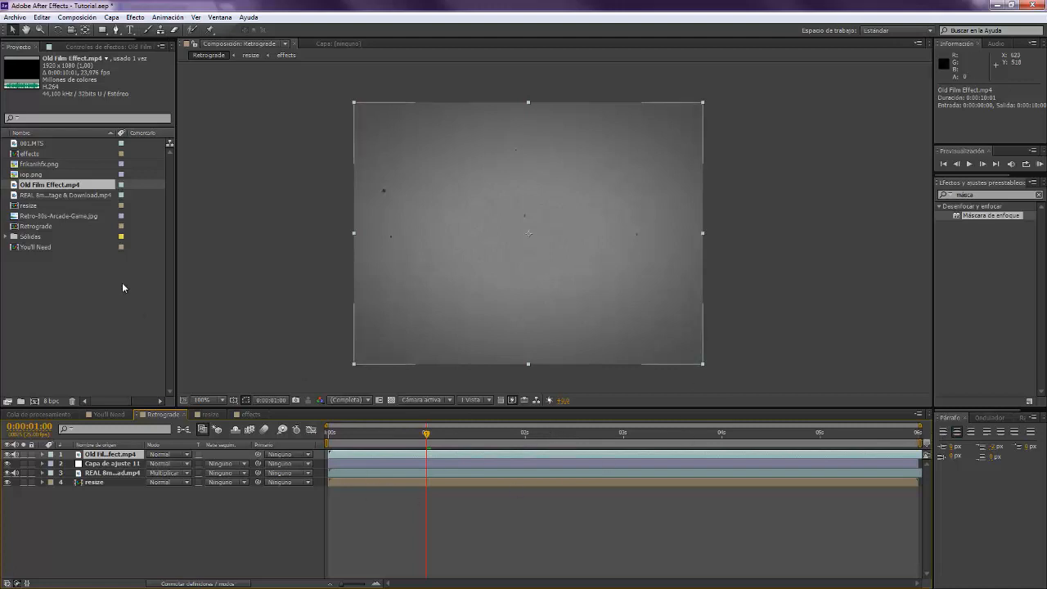
right_click(49, 184)
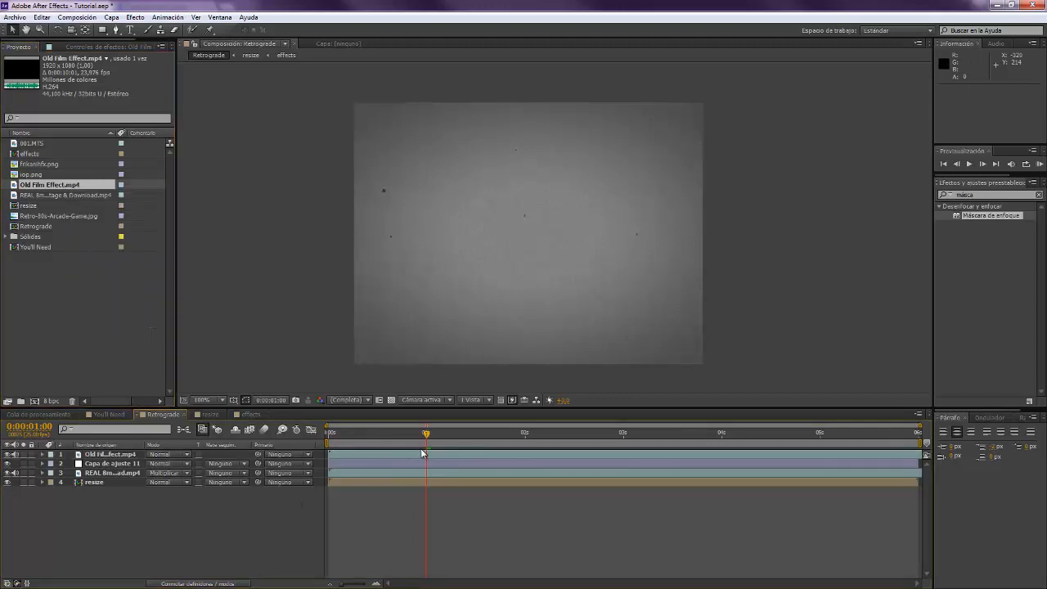
- Apply Posterize Time and a Displacement Map sourced from the Old Film Effect layer to the resize layer
left_click(111, 454)
type("mapa")
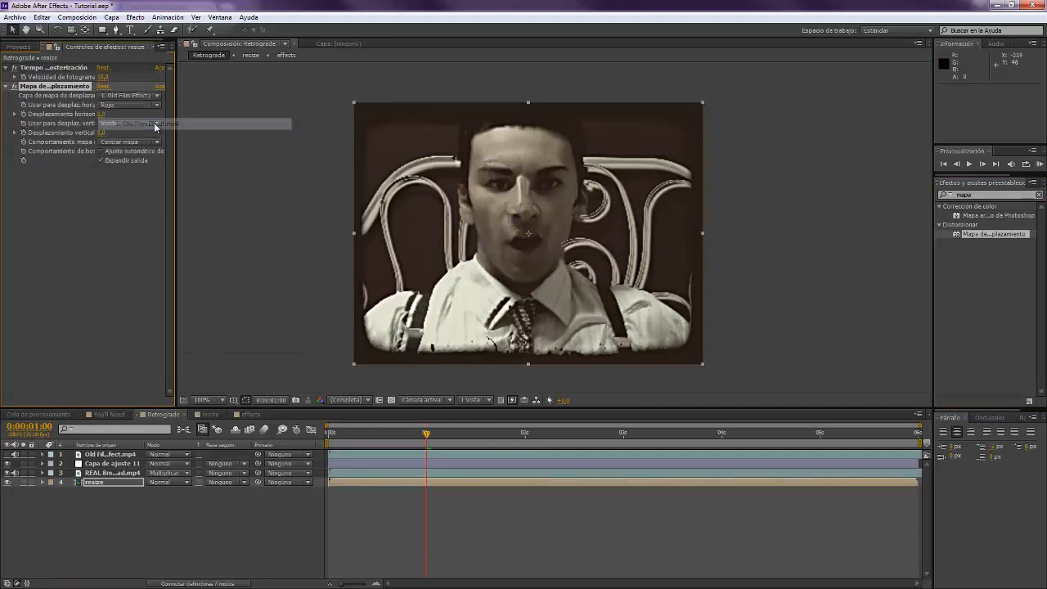
left_click(129, 105)
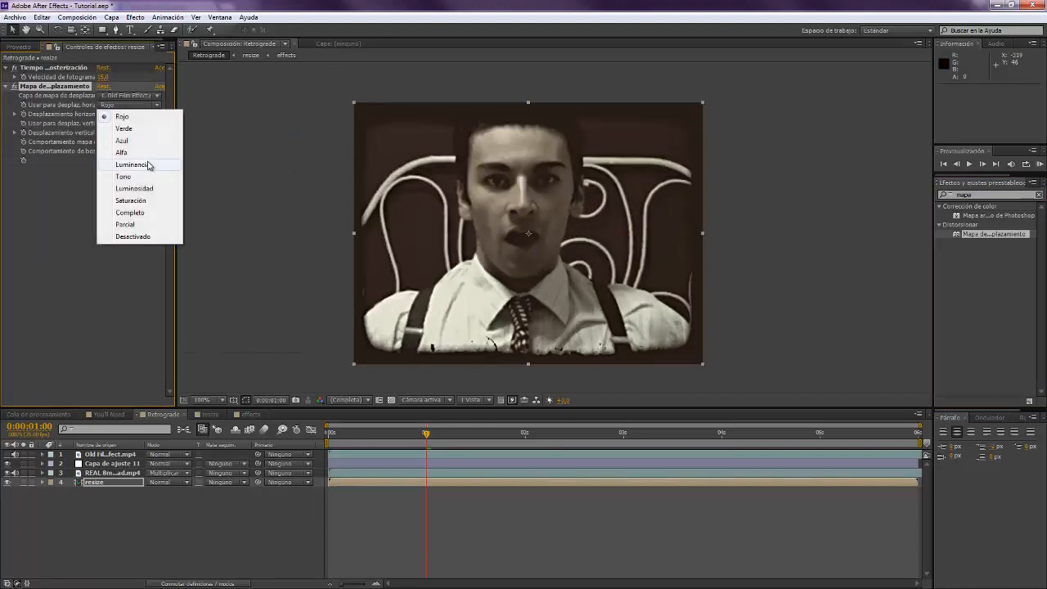
- Drive horizontal and vertical displacement by luminance with amounts of 5 for a subtle jitter
left_click(132, 164)
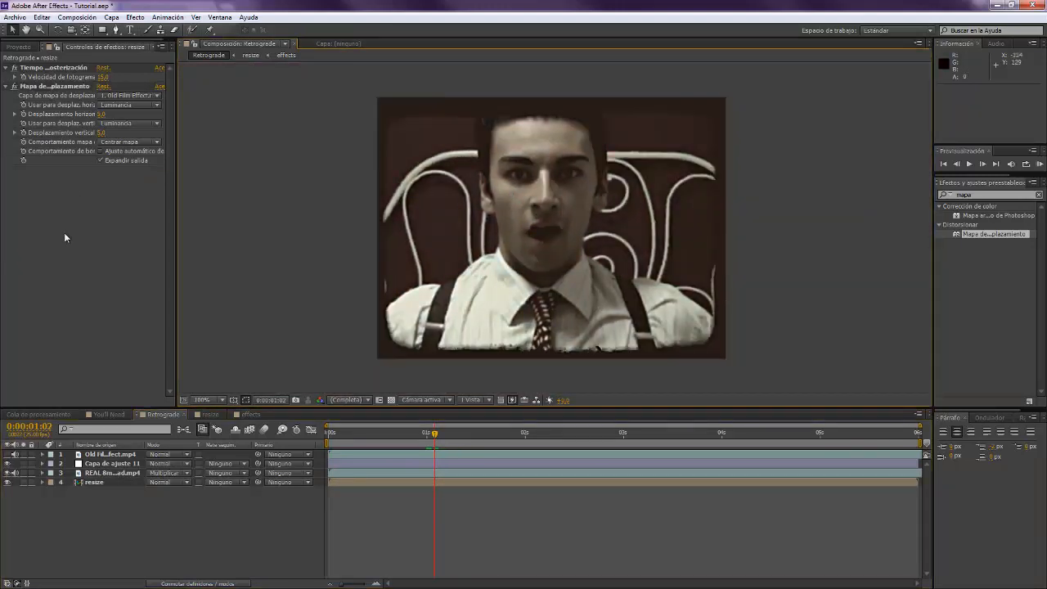
left_click(18, 45)
type("thres")
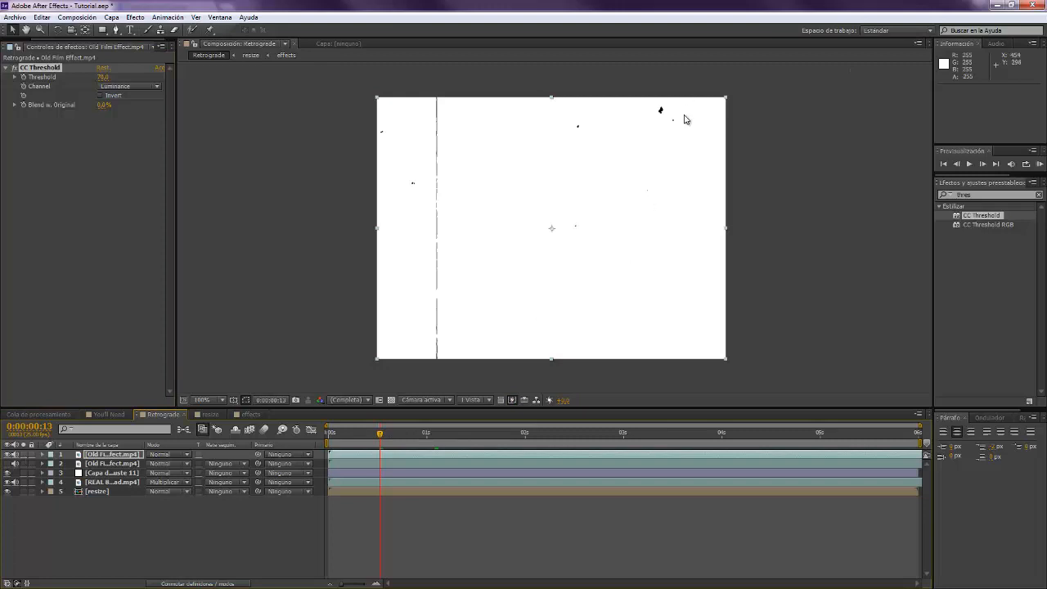
mouse_move(658, 121)
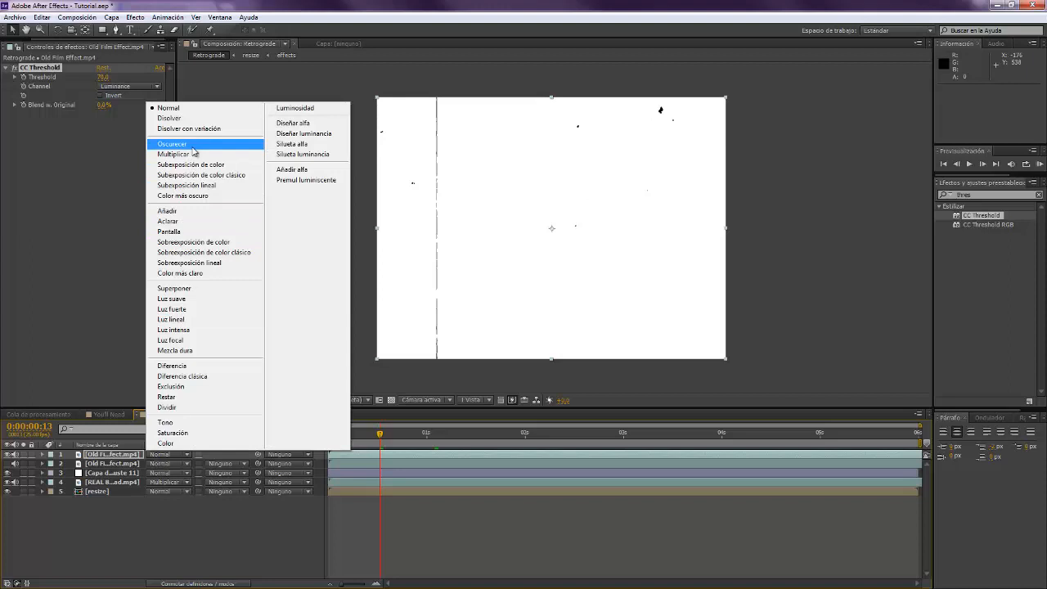
mouse_move(194, 155)
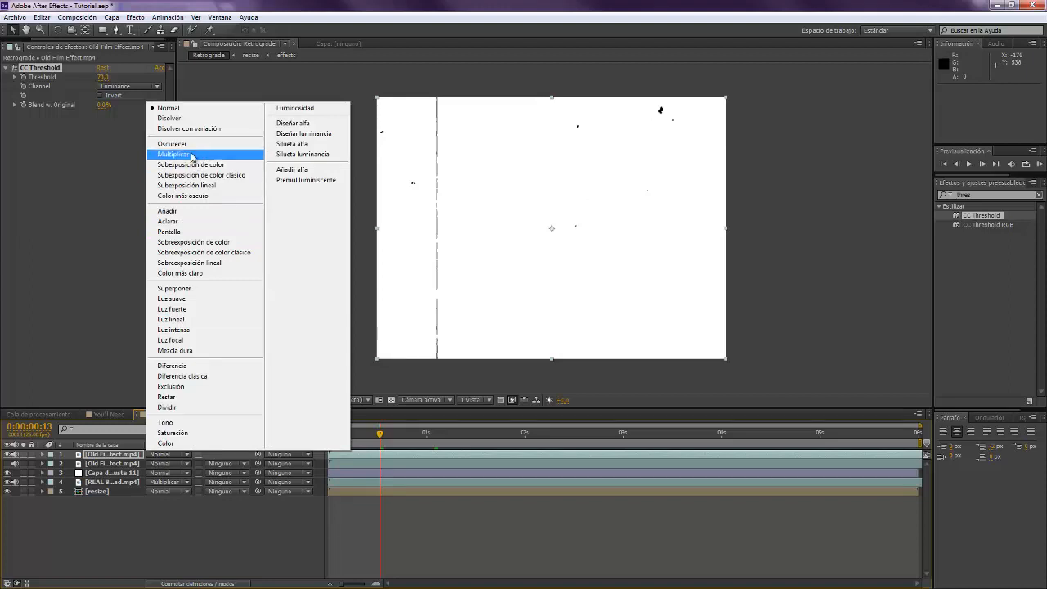
mouse_move(173, 144)
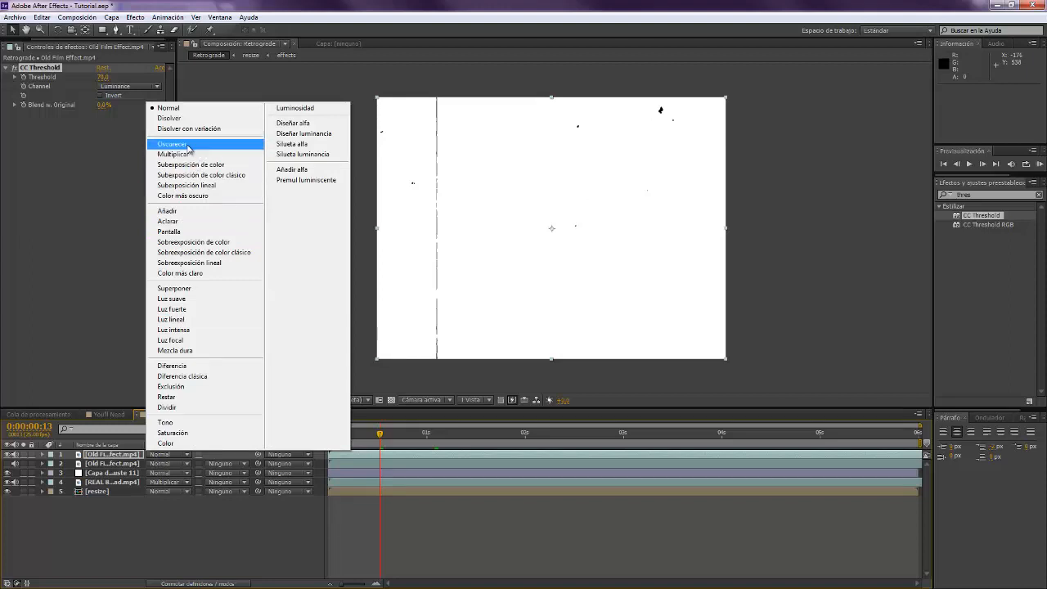
- Set the thresholded Old Film Effect copy's blend mode to Darken so the sepia clip shows through
left_click(171, 144)
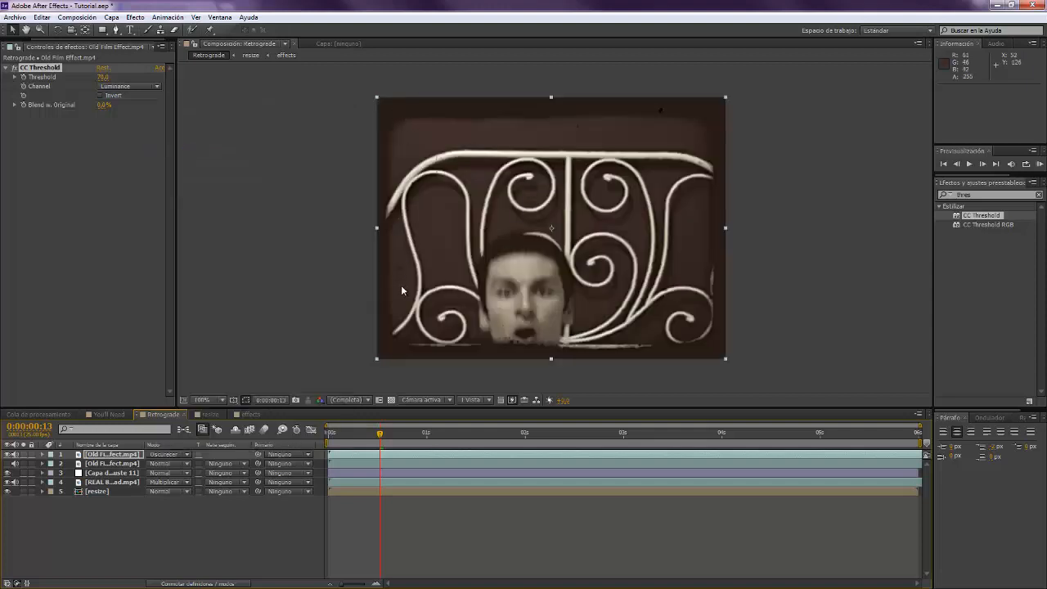